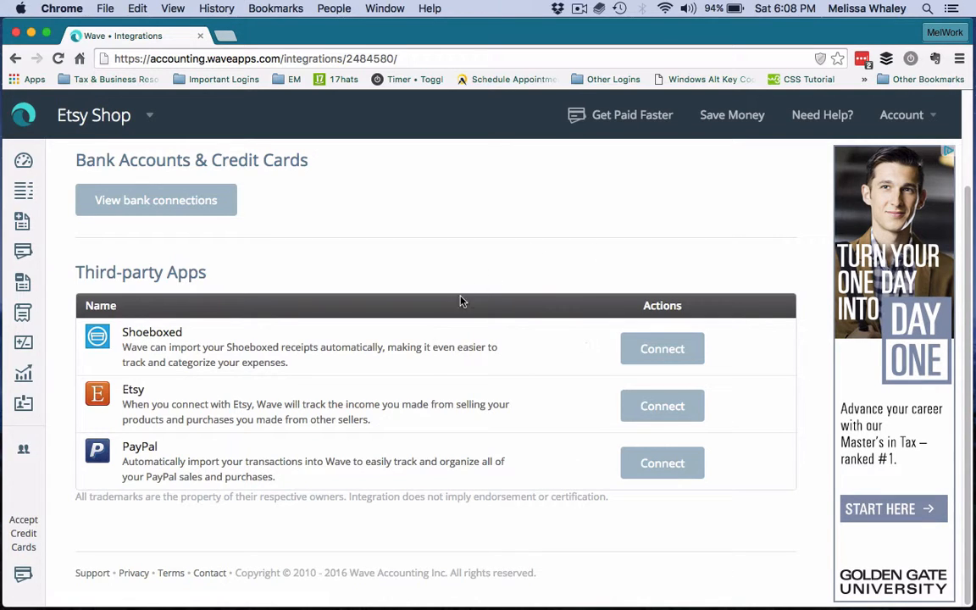
pyautogui.moveTo(390, 167)
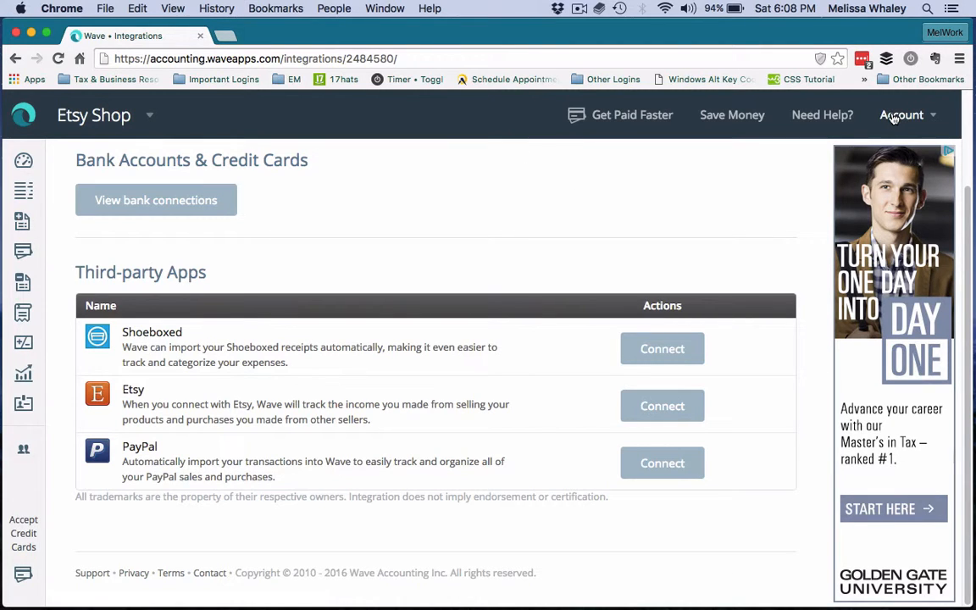
# Connect the Etsy shop from Wave's integrations page.
pyautogui.click(902, 115)
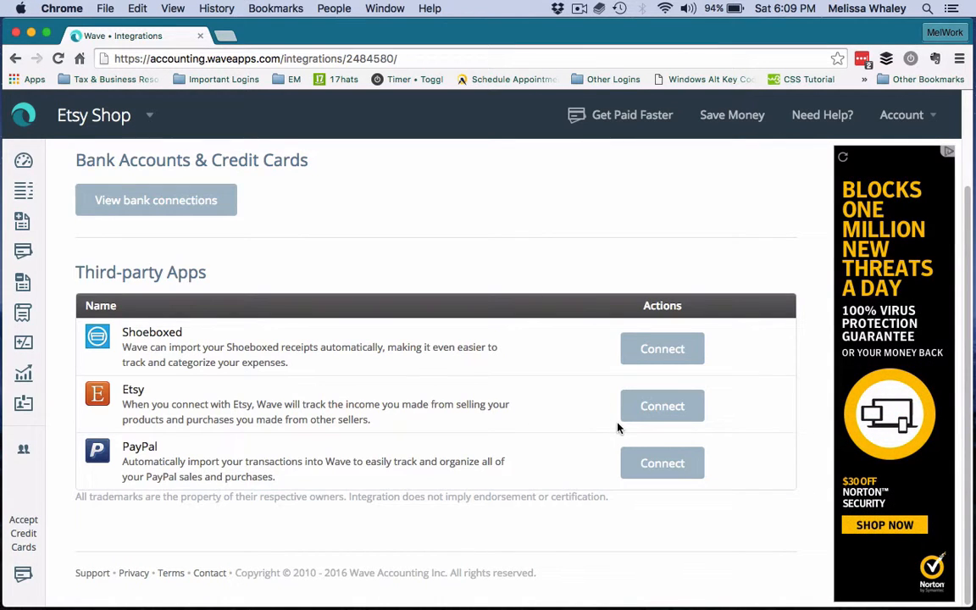
pyautogui.moveTo(590, 424)
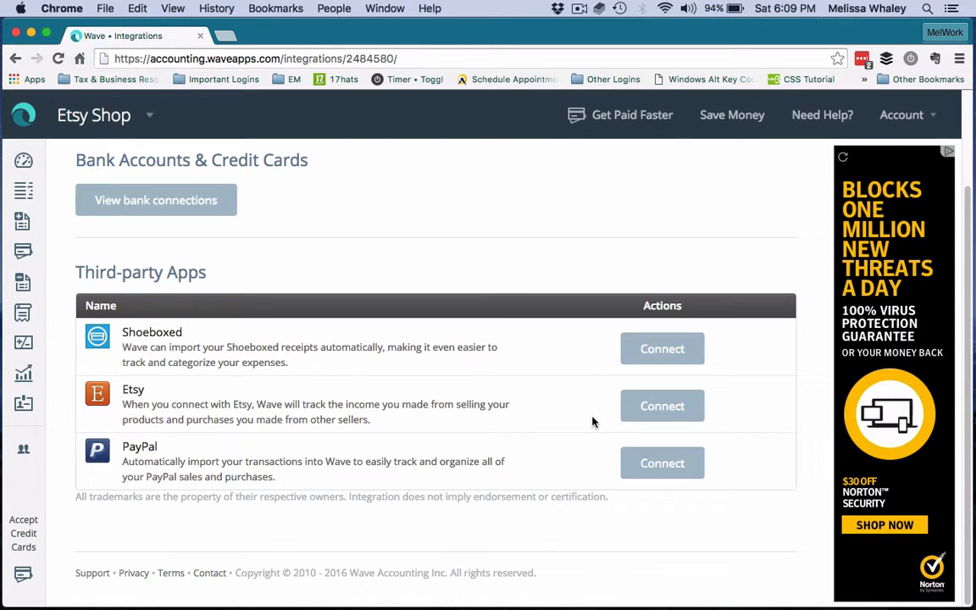
pyautogui.moveTo(596, 421)
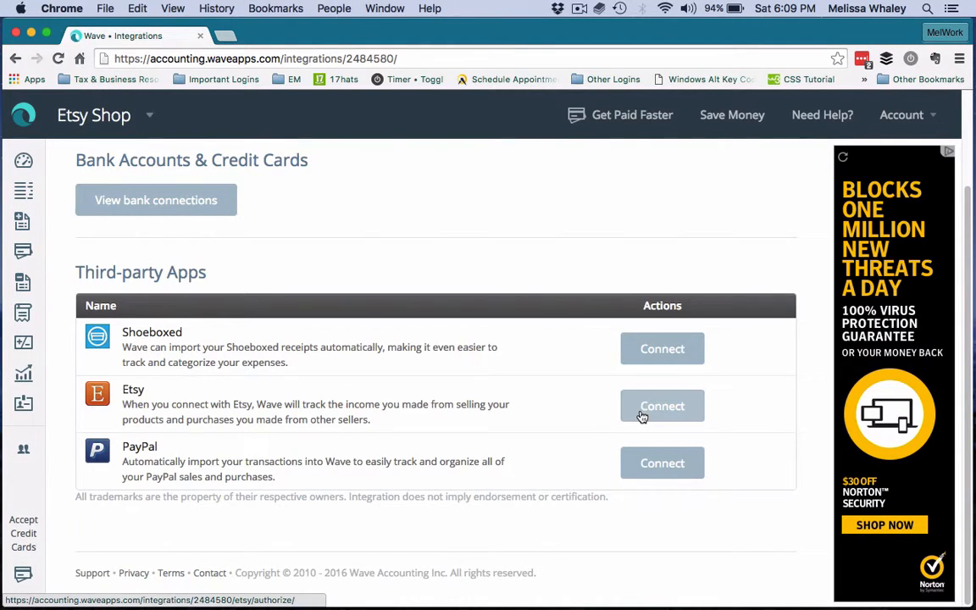
pyautogui.click(661, 407)
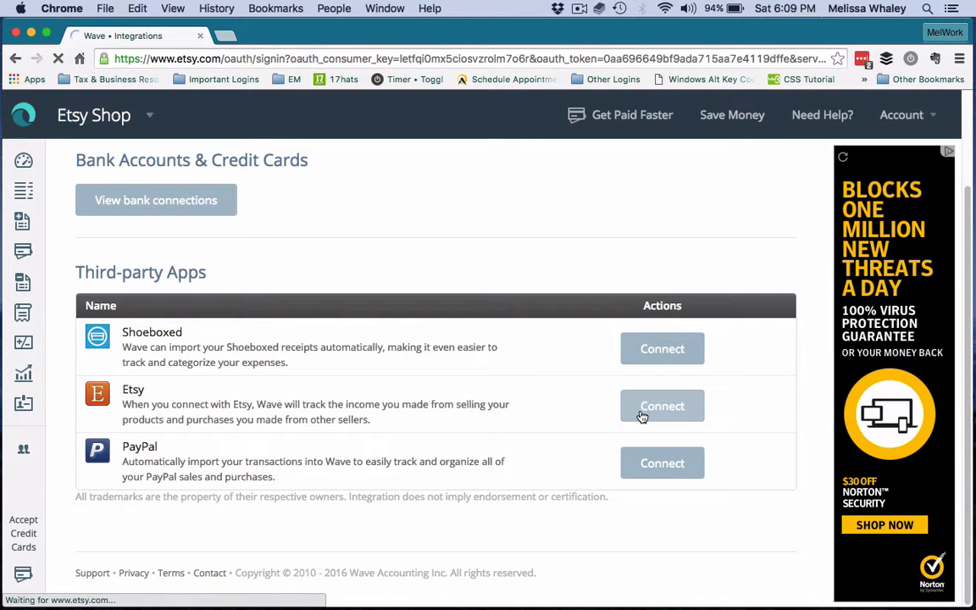
pyautogui.click(662, 407)
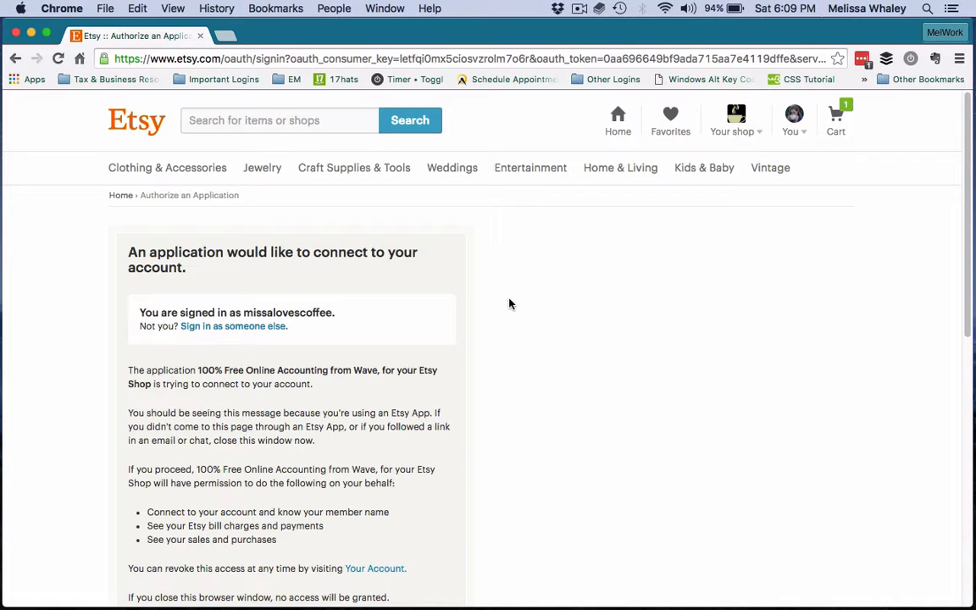
# Allow Wave access on the Etsy authorization page, returning to the Etsy Import setup.
pyautogui.scroll(-3)
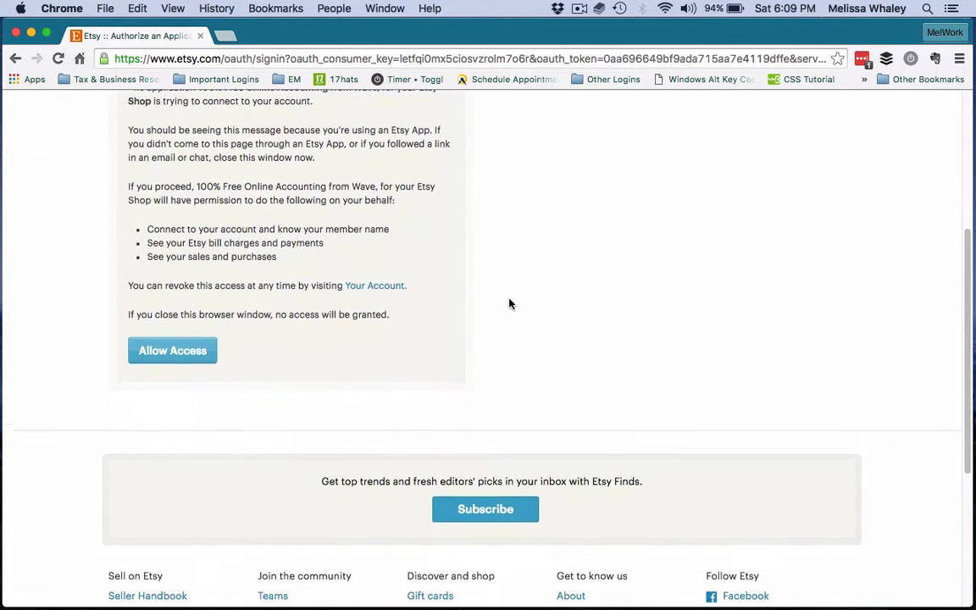
pyautogui.click(173, 349)
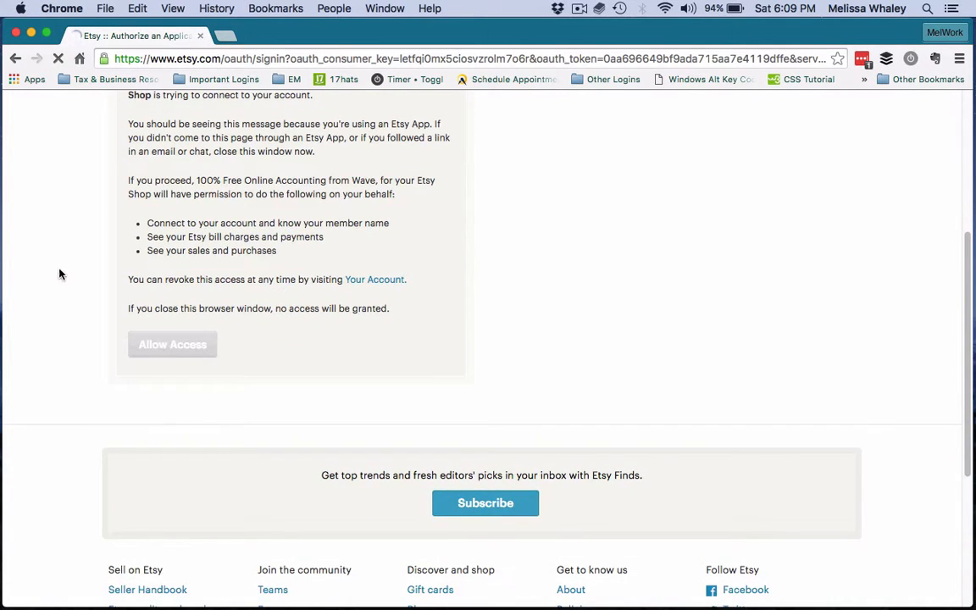
pyautogui.click(173, 344)
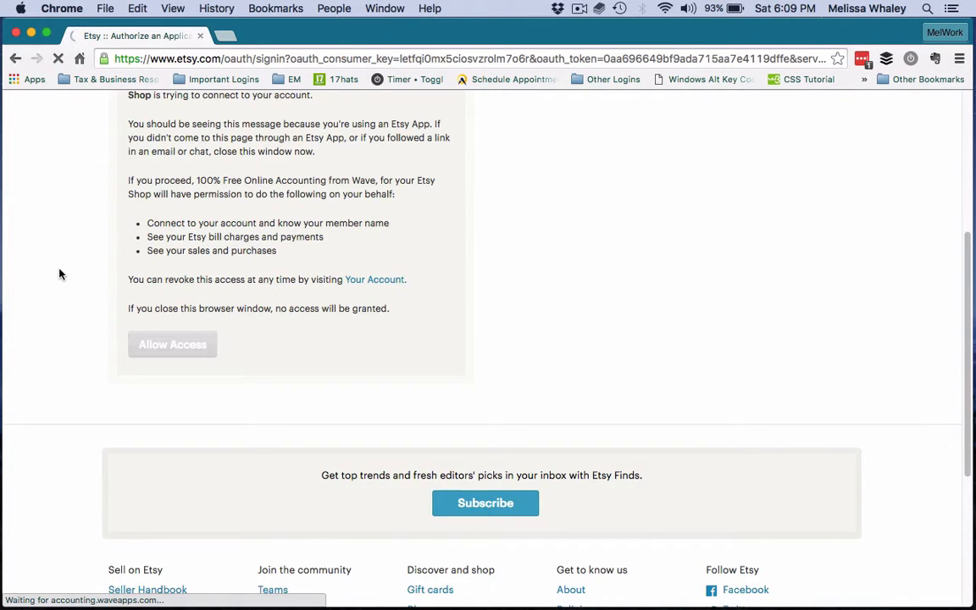
pyautogui.click(173, 344)
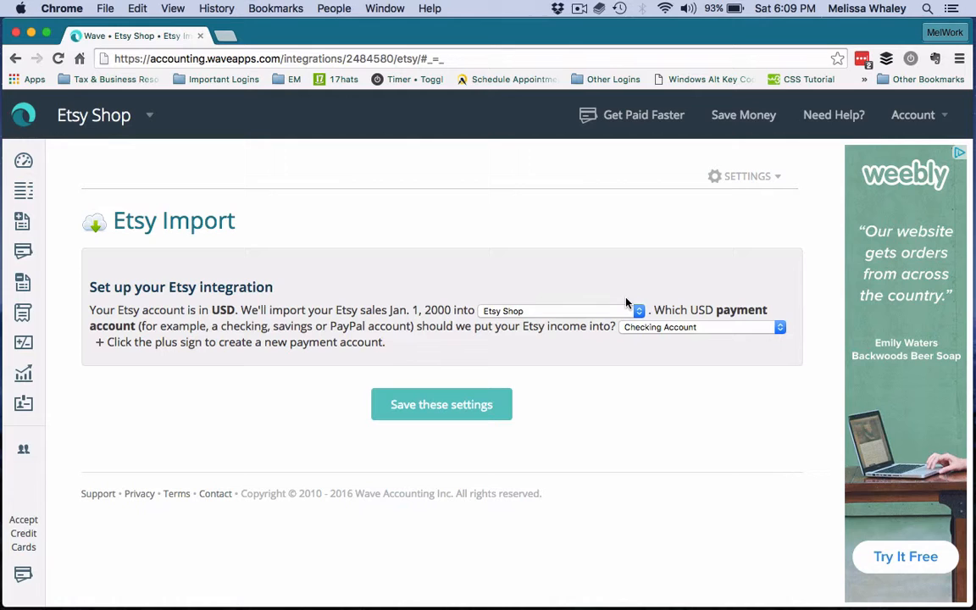
pyautogui.click(552, 310)
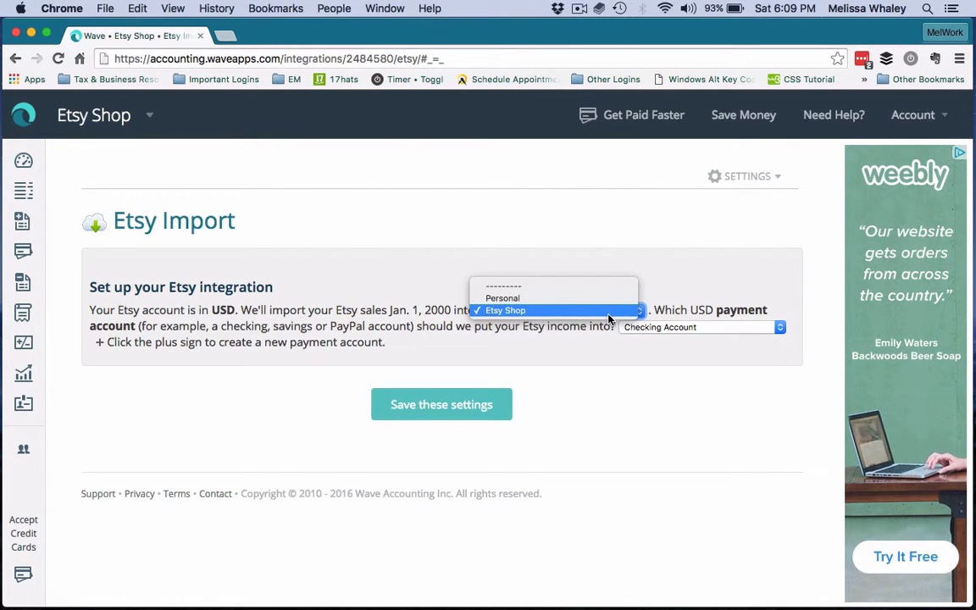
pyautogui.click(505, 310)
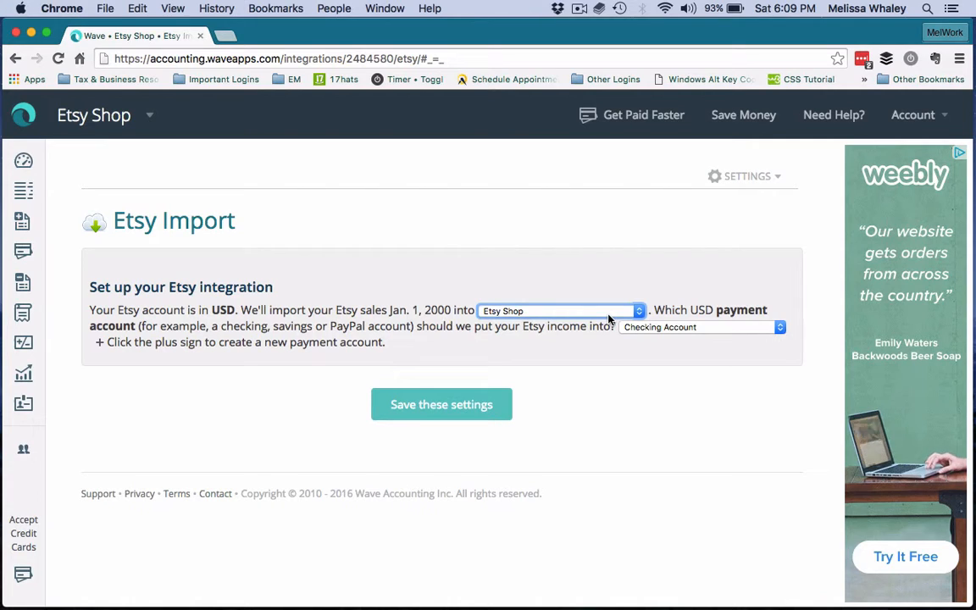
pyautogui.moveTo(619, 349)
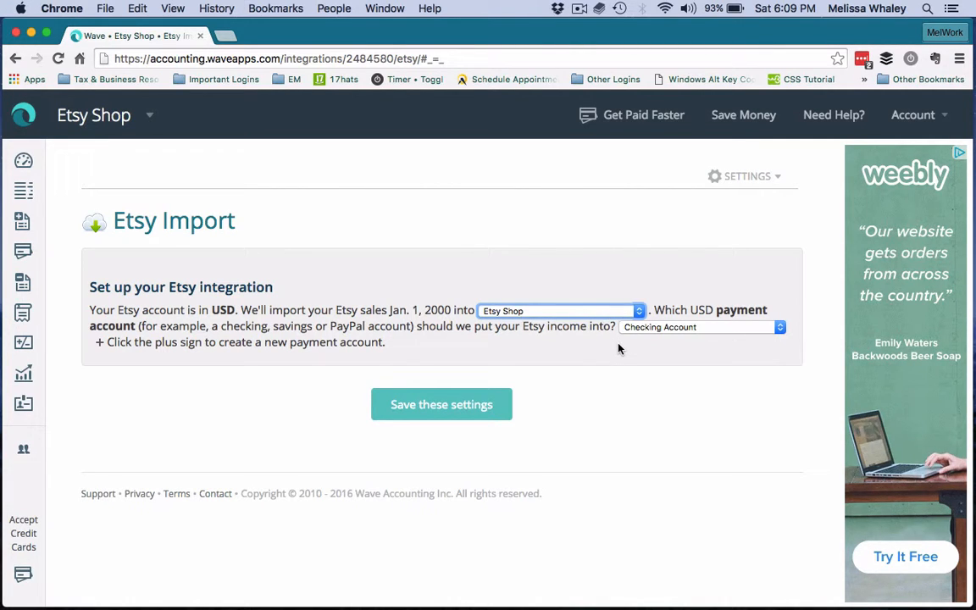
pyautogui.moveTo(645, 346)
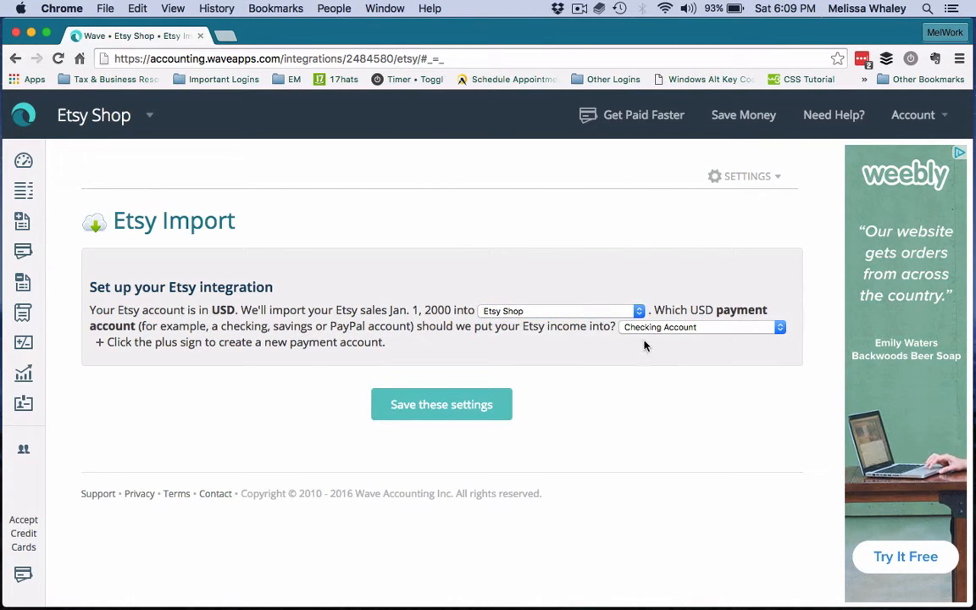
pyautogui.moveTo(183, 328)
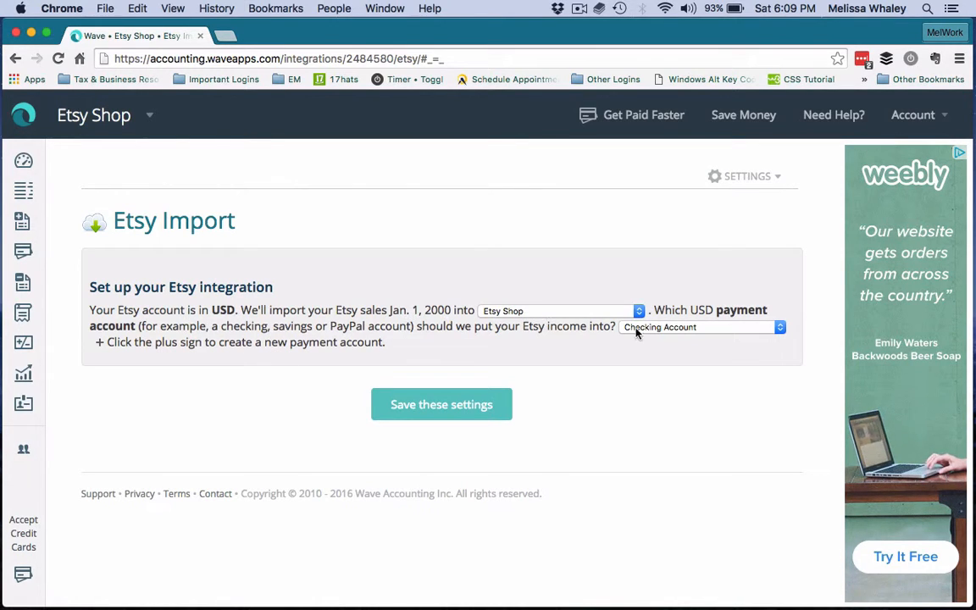
pyautogui.click(702, 327)
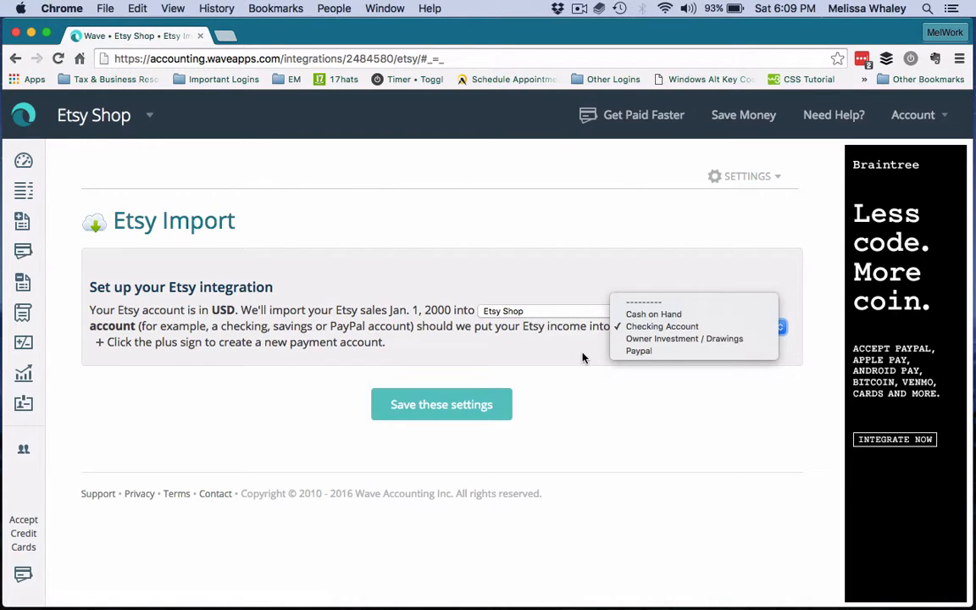
pyautogui.click(661, 325)
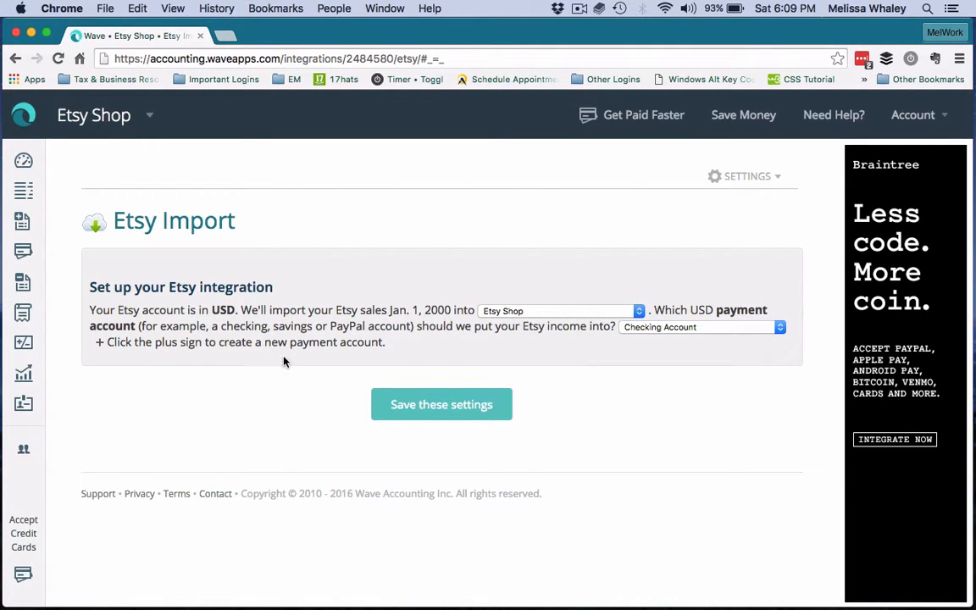
pyautogui.moveTo(102, 356)
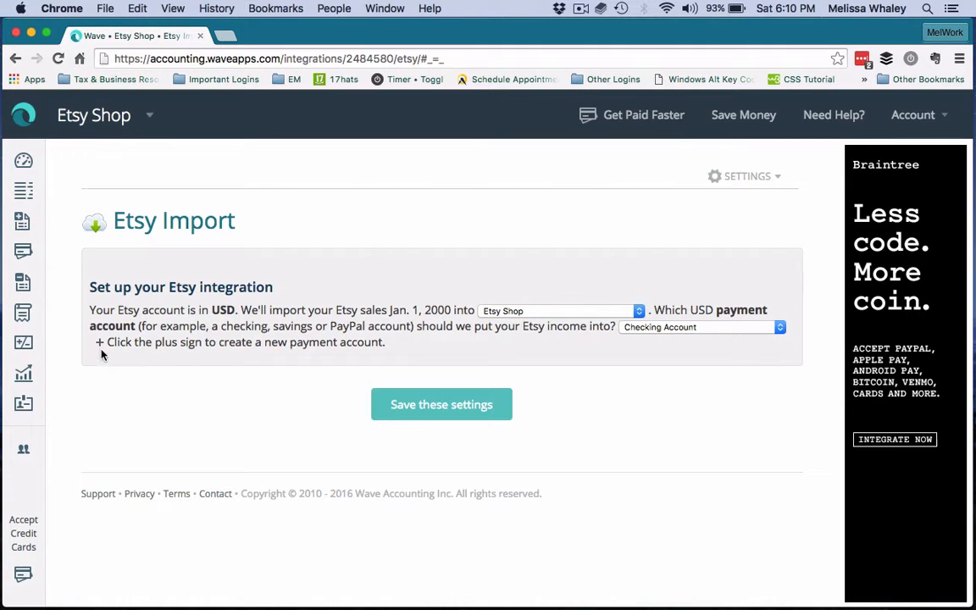
pyautogui.moveTo(99, 342)
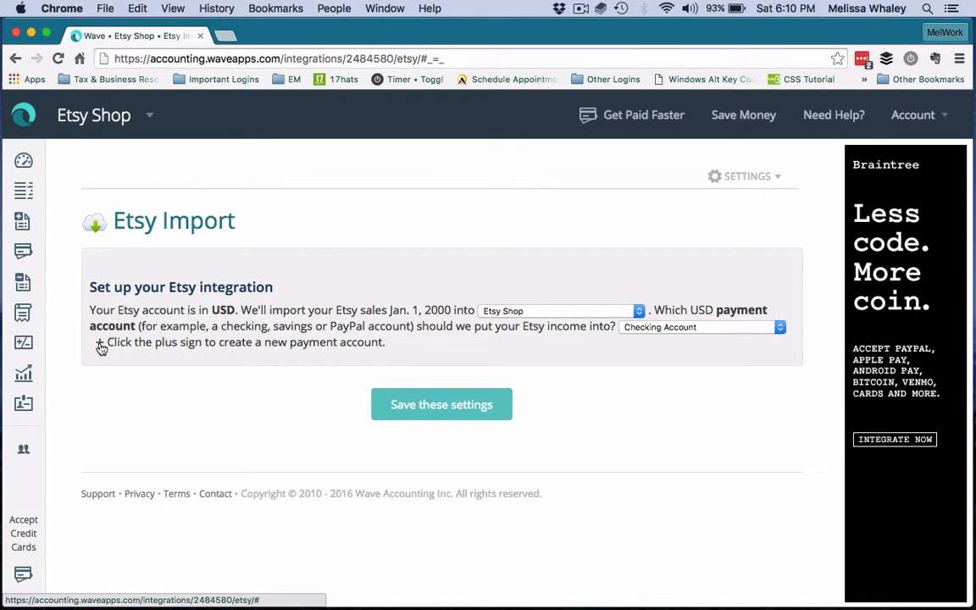
# Start a new payment account of type Bank & Cash > Other Bank Account.
pyautogui.click(100, 342)
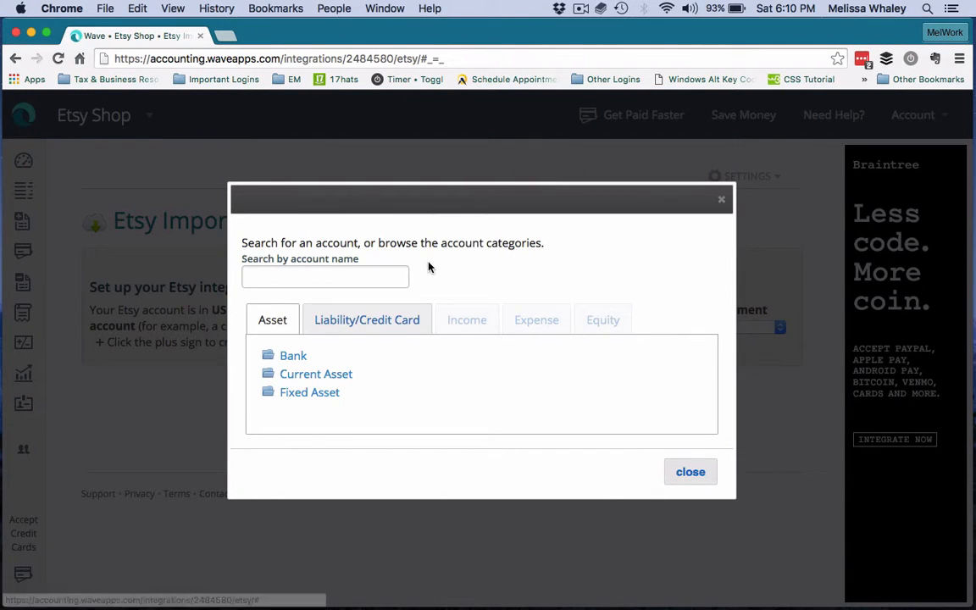
pyautogui.moveTo(488, 278)
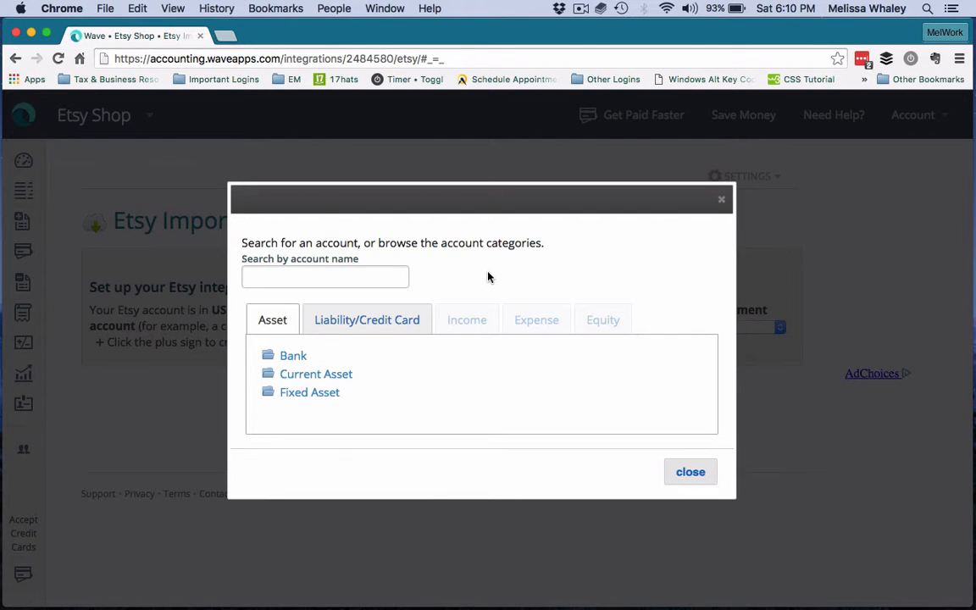
pyautogui.click(293, 356)
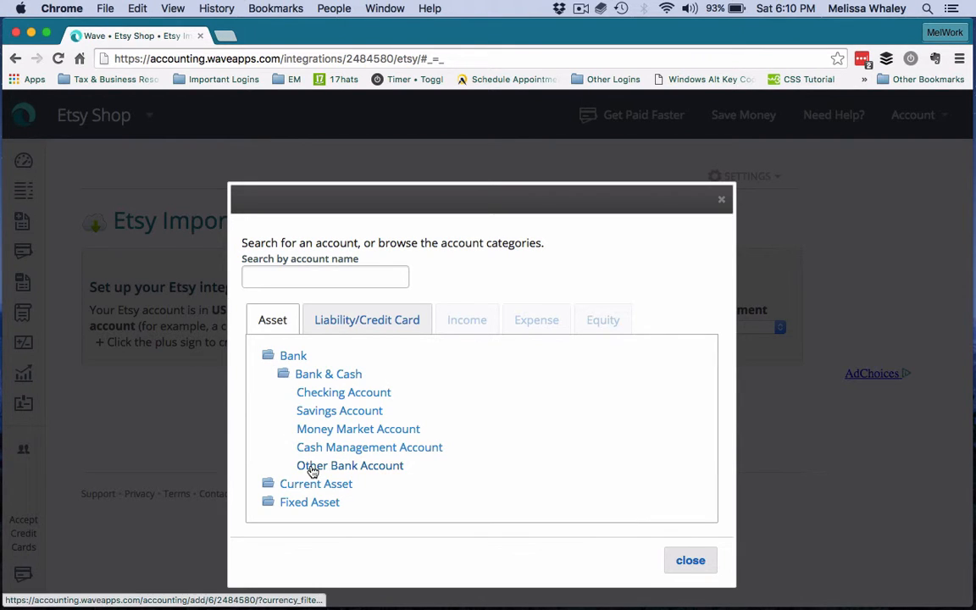
pyautogui.click(349, 464)
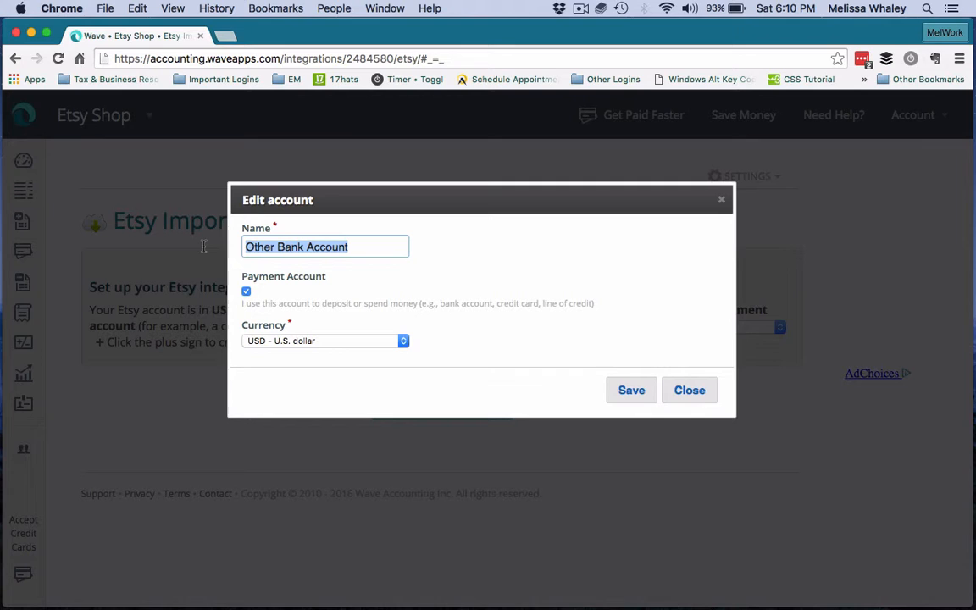
# Name the account 'Etsy SPA', keep it a USD payment account, and save it.
pyautogui.write('E')
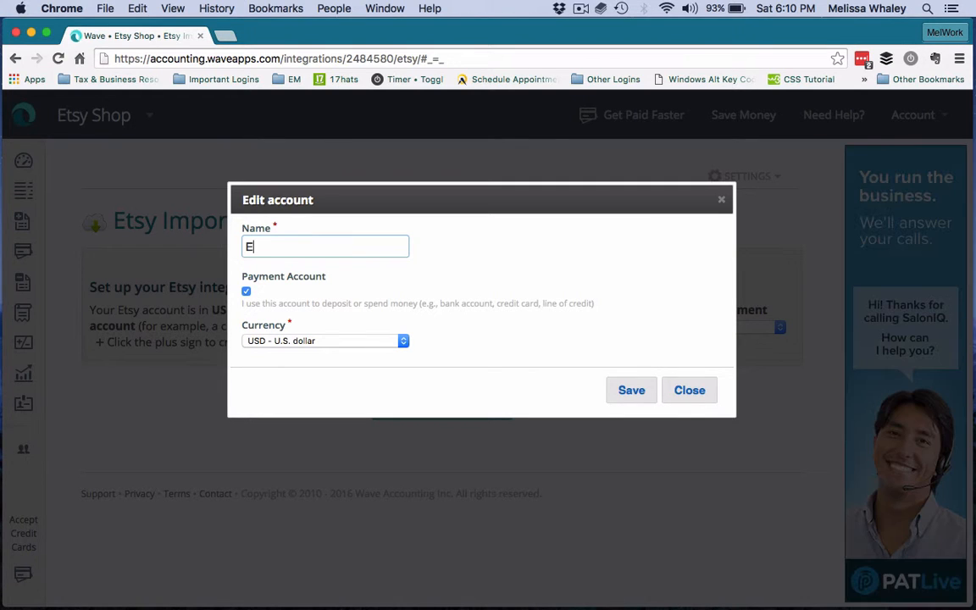
pyautogui.write('tsy')
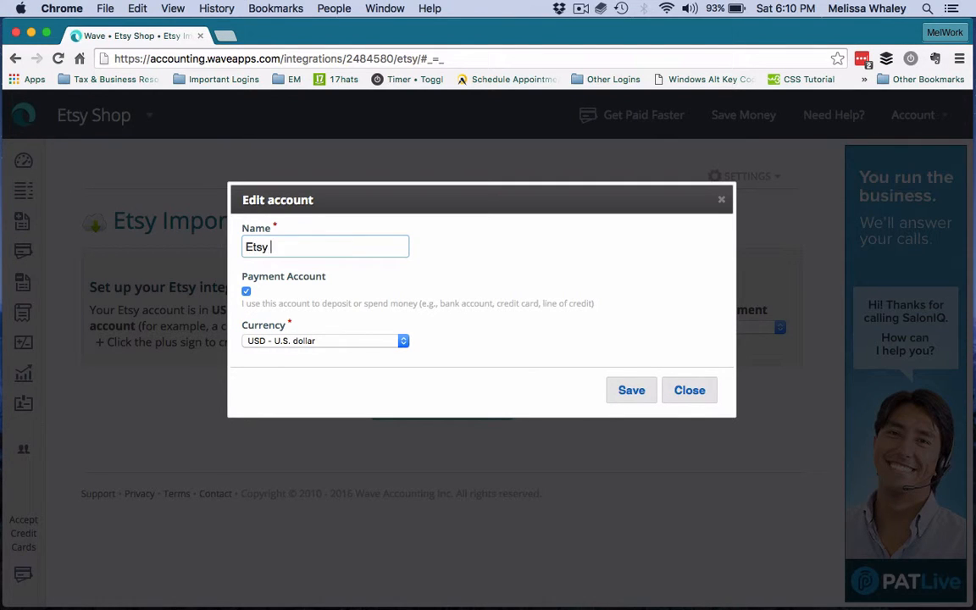
pyautogui.write('SPA')
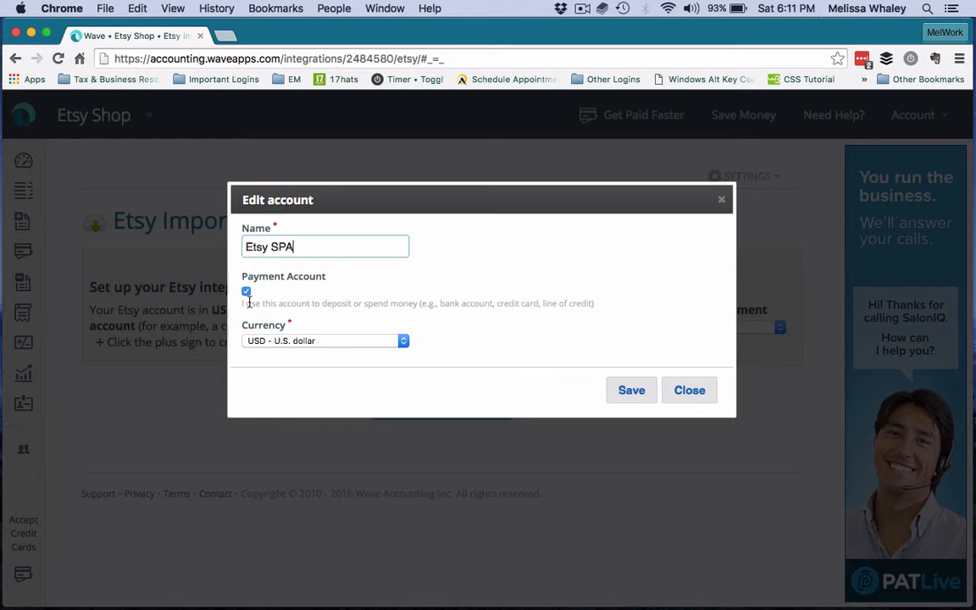
pyautogui.click(245, 292)
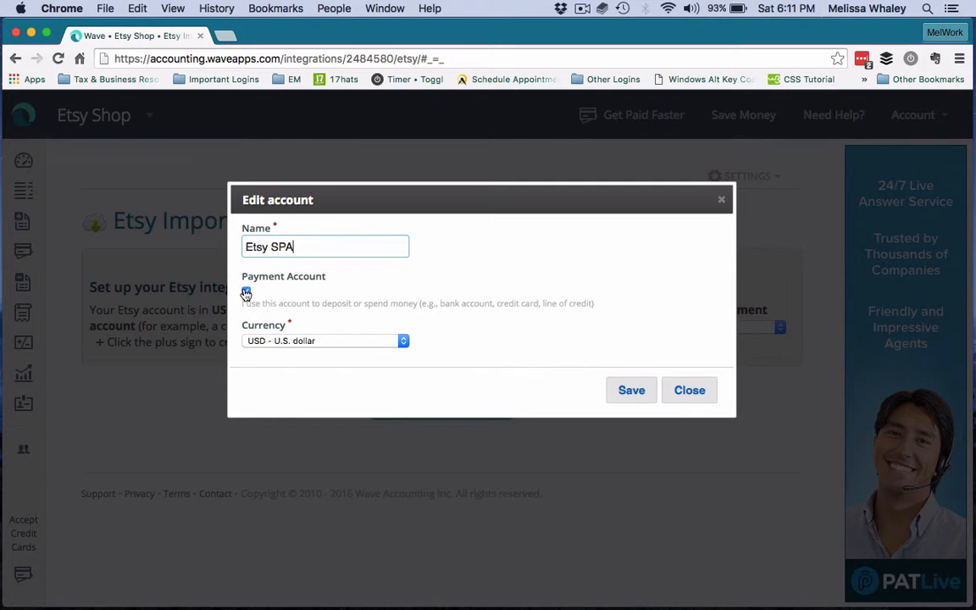
pyautogui.click(246, 292)
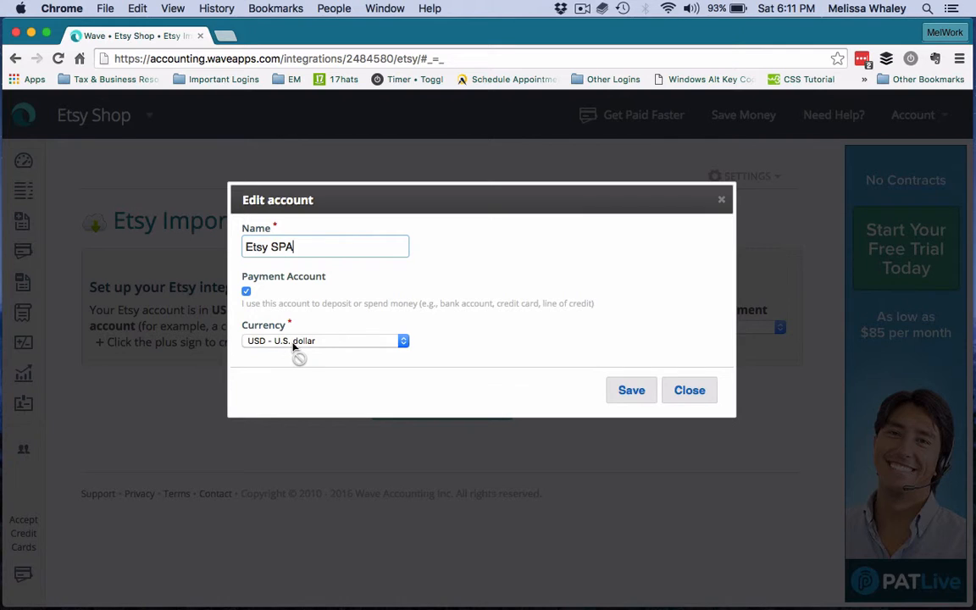
pyautogui.moveTo(517, 354)
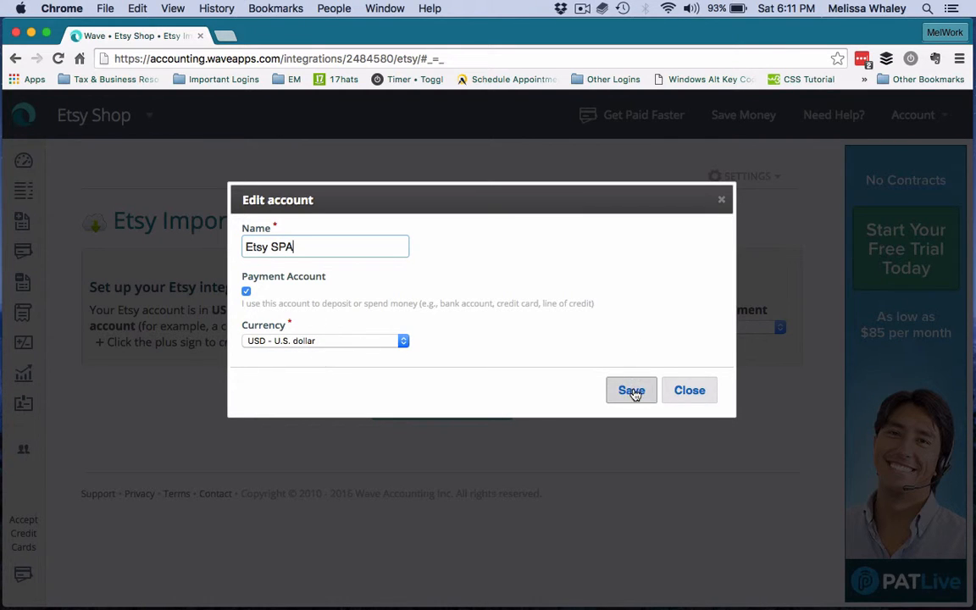
pyautogui.click(630, 390)
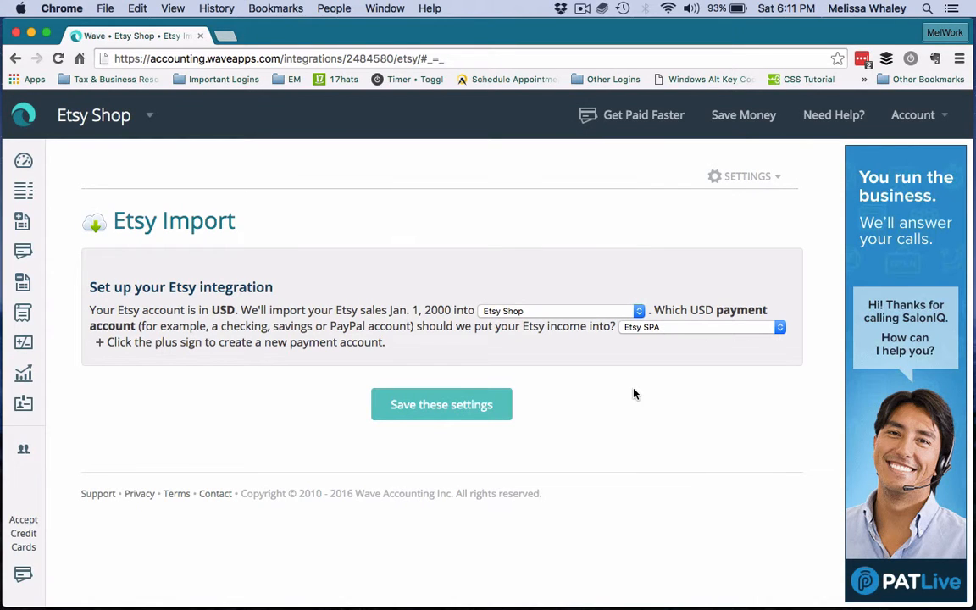
pyautogui.moveTo(544, 321)
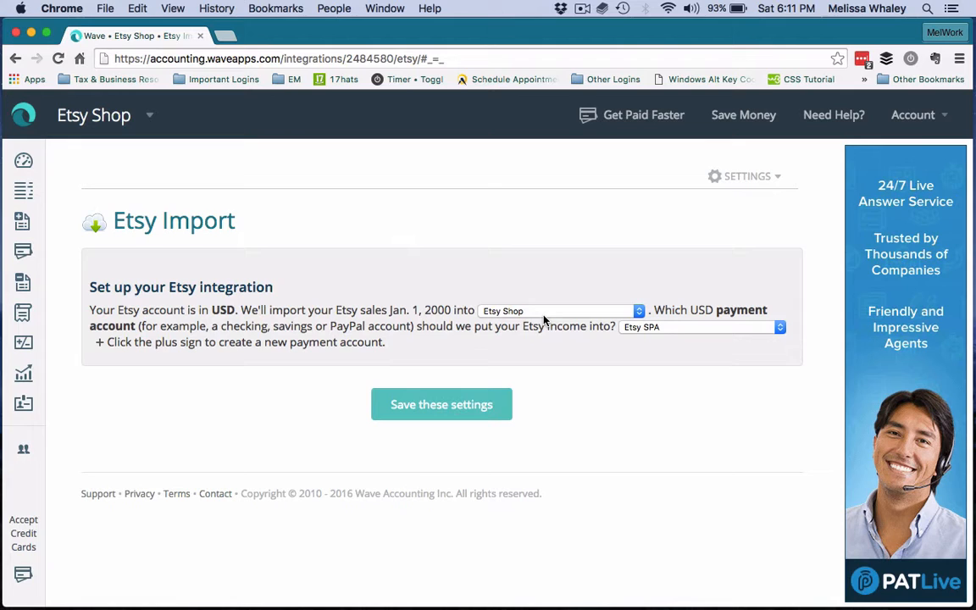
pyautogui.moveTo(612, 354)
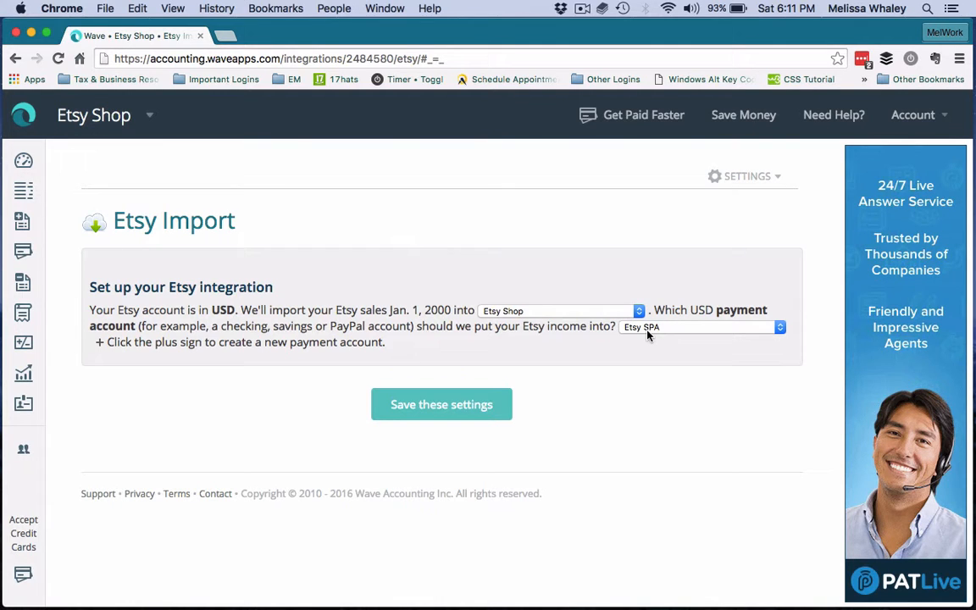
pyautogui.moveTo(644, 356)
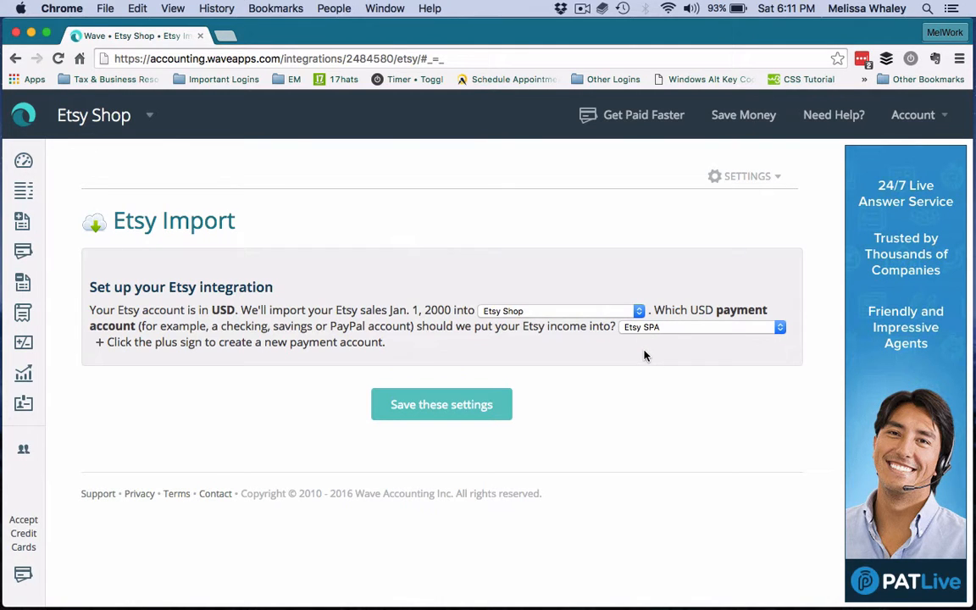
pyautogui.moveTo(653, 340)
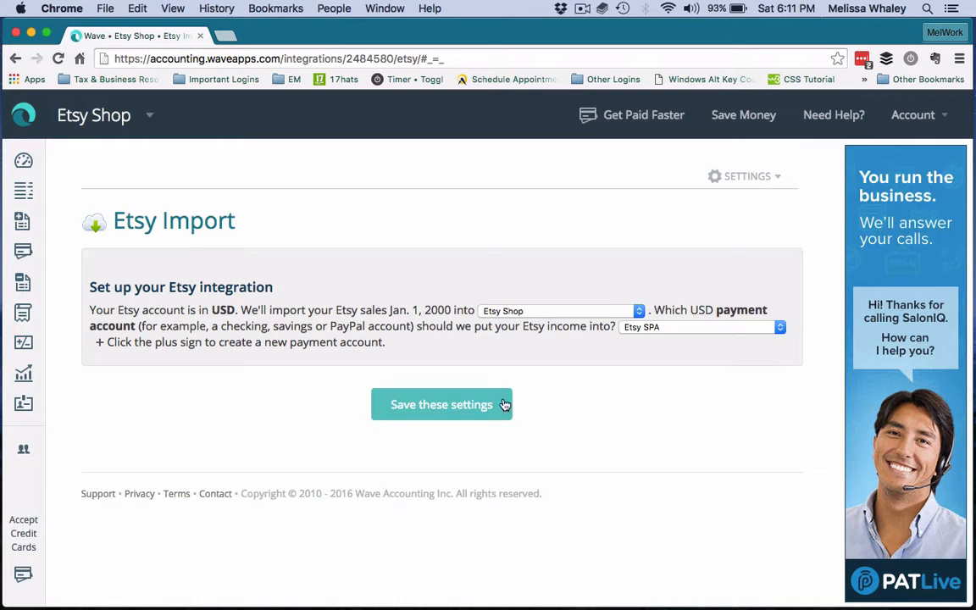
# Save the Etsy Import settings with Etsy Shop and Etsy SPA selected.
pyautogui.click(441, 403)
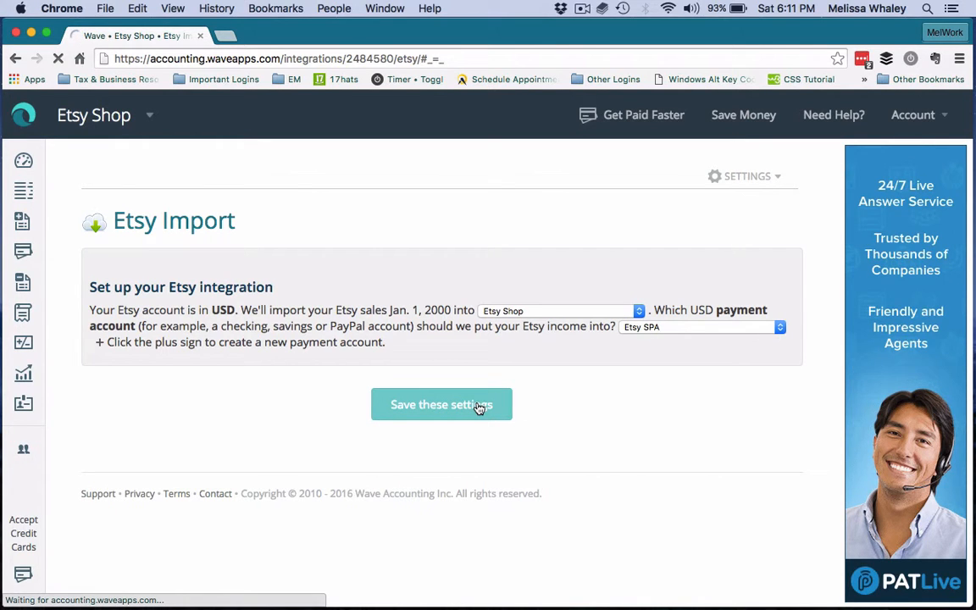
# Confirm the Etsy connection and return to the Etsy Shop business dashboard.
pyautogui.click(441, 404)
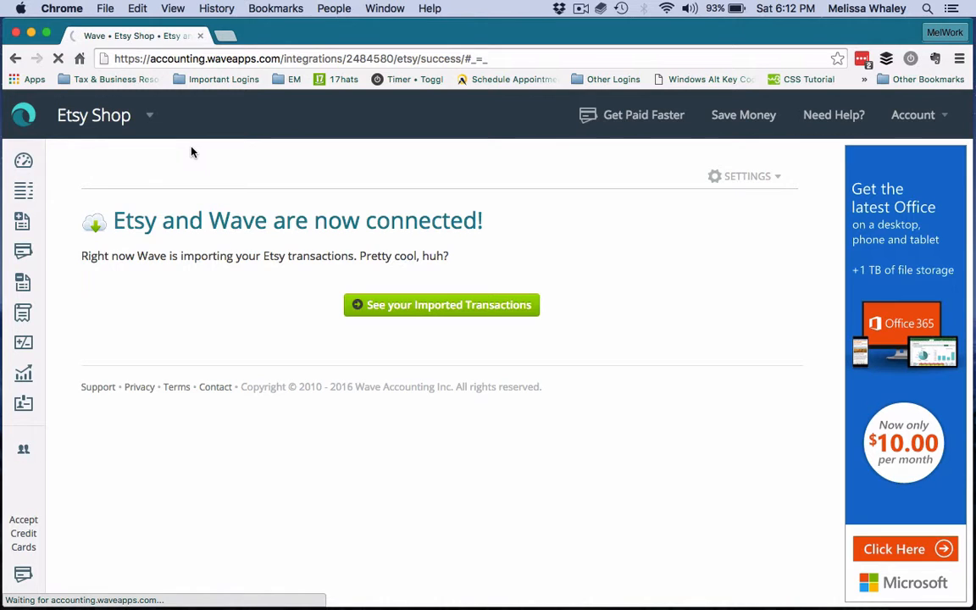
pyautogui.click(441, 305)
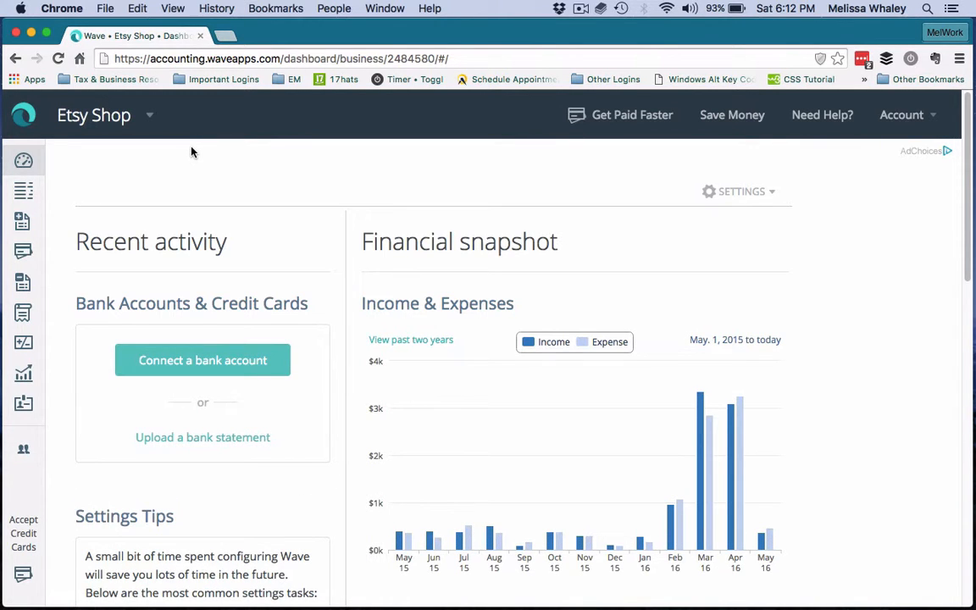
# Reopen the Etsy integration's settings from the Integrations page.
pyautogui.click(902, 115)
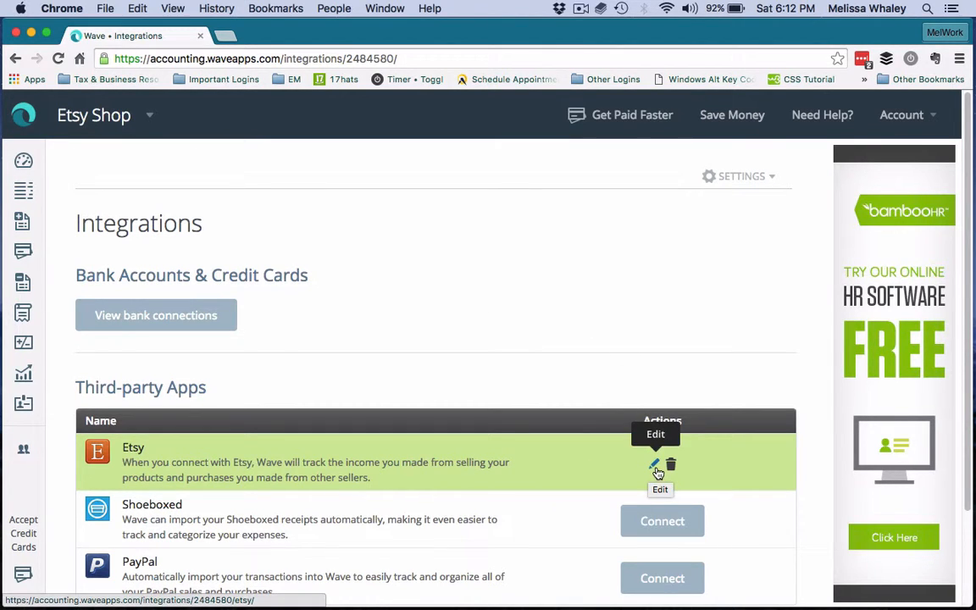
pyautogui.click(655, 464)
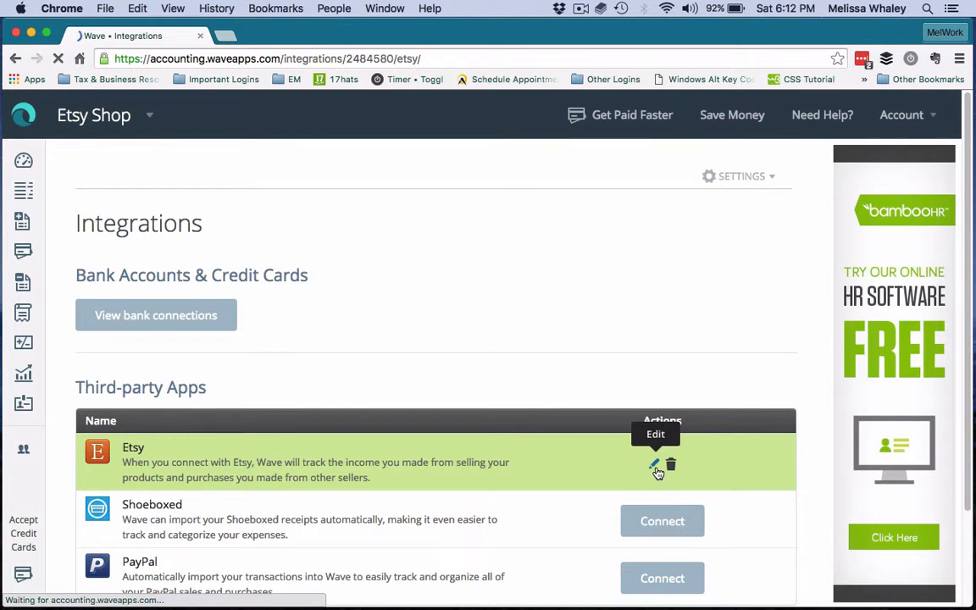
pyautogui.click(654, 466)
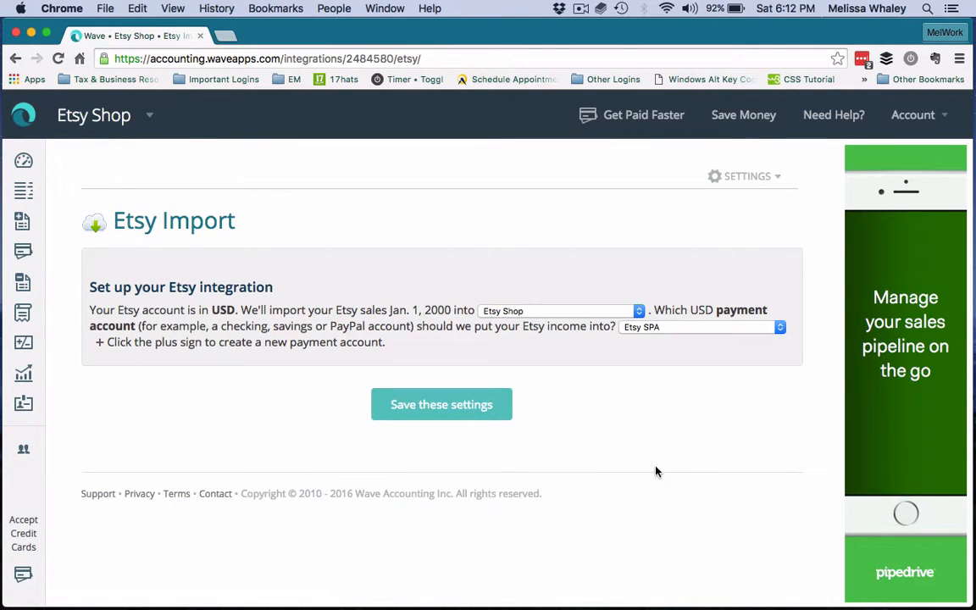
pyautogui.moveTo(549, 385)
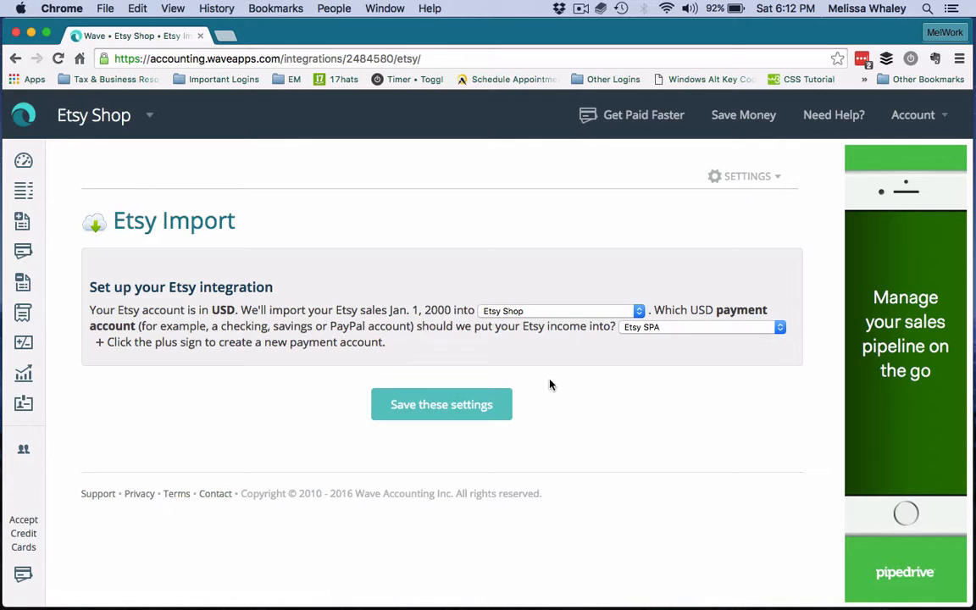
# Set the payment account to Etsy SPA and save the Etsy Import settings again.
pyautogui.click(701, 326)
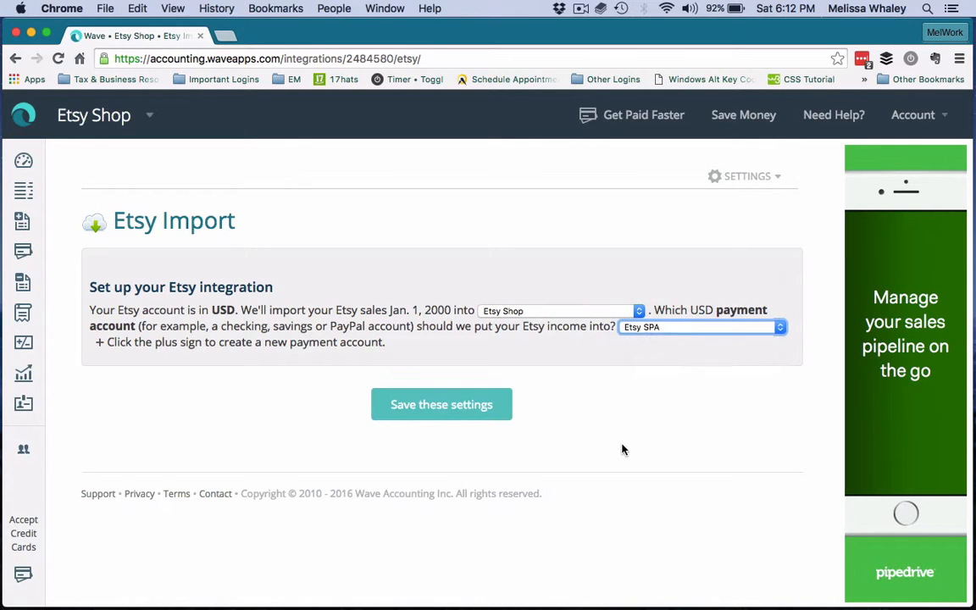
pyautogui.click(702, 327)
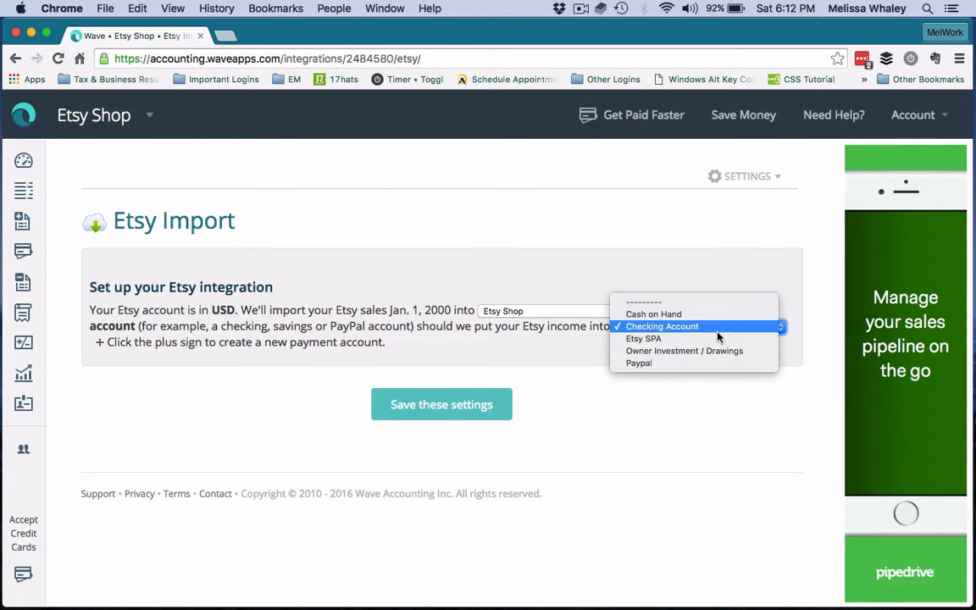
pyautogui.click(661, 325)
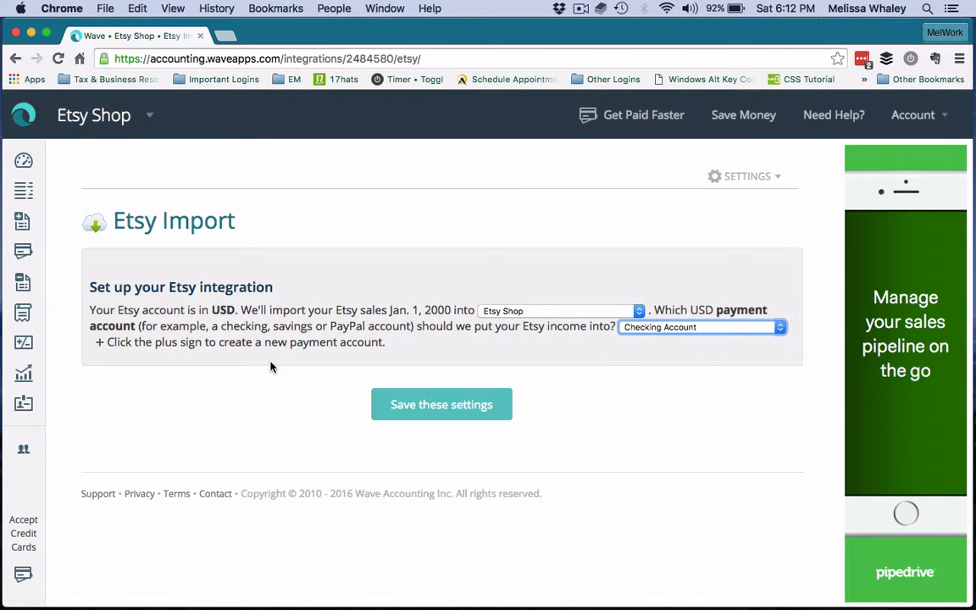
pyautogui.moveTo(102, 342)
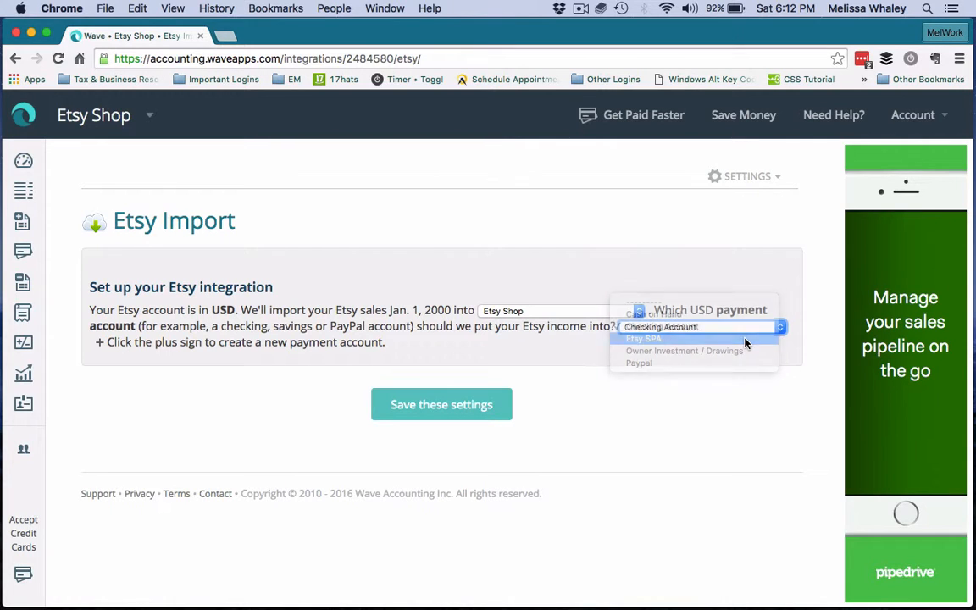
pyautogui.click(644, 339)
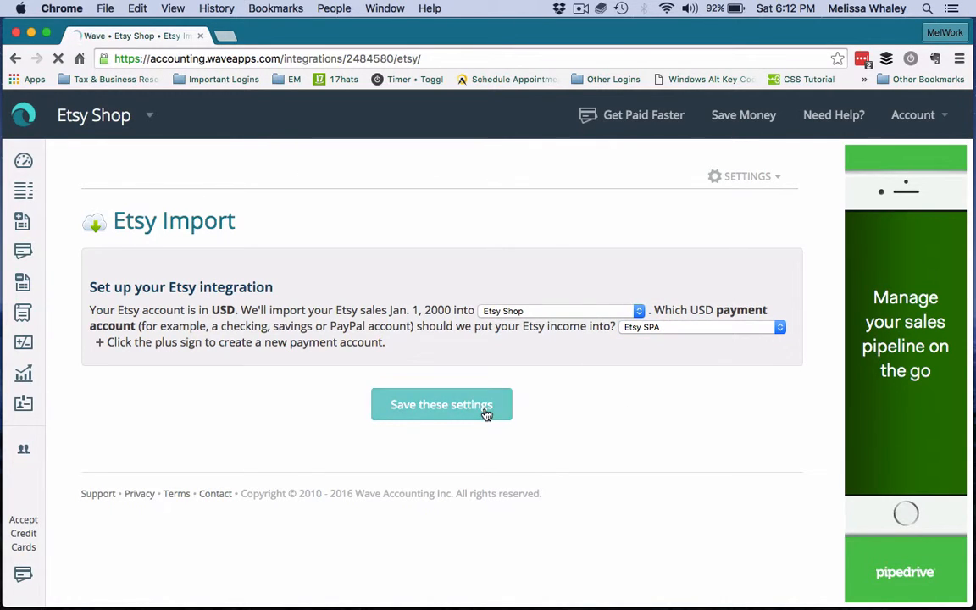
pyautogui.click(441, 404)
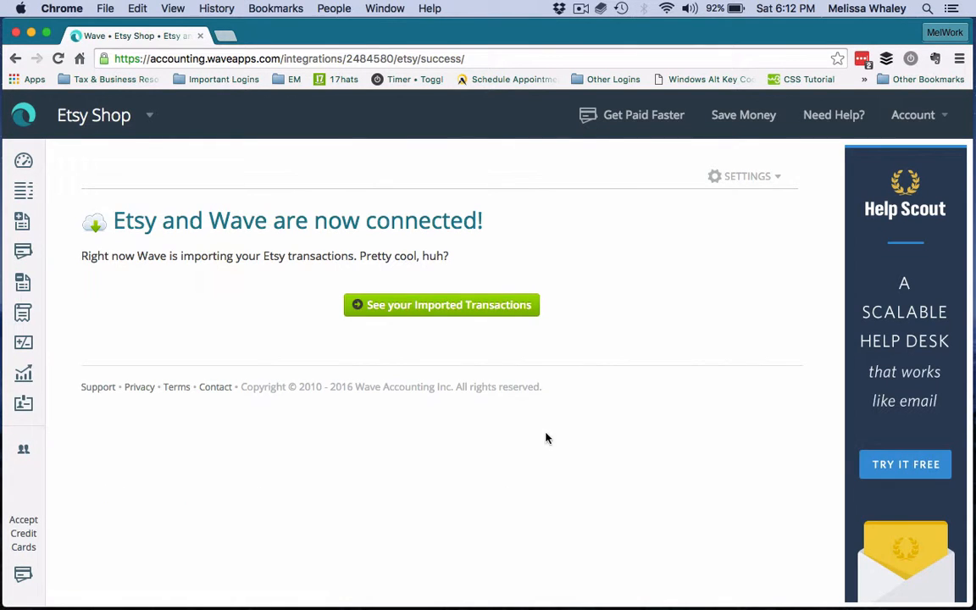
pyautogui.moveTo(24, 342)
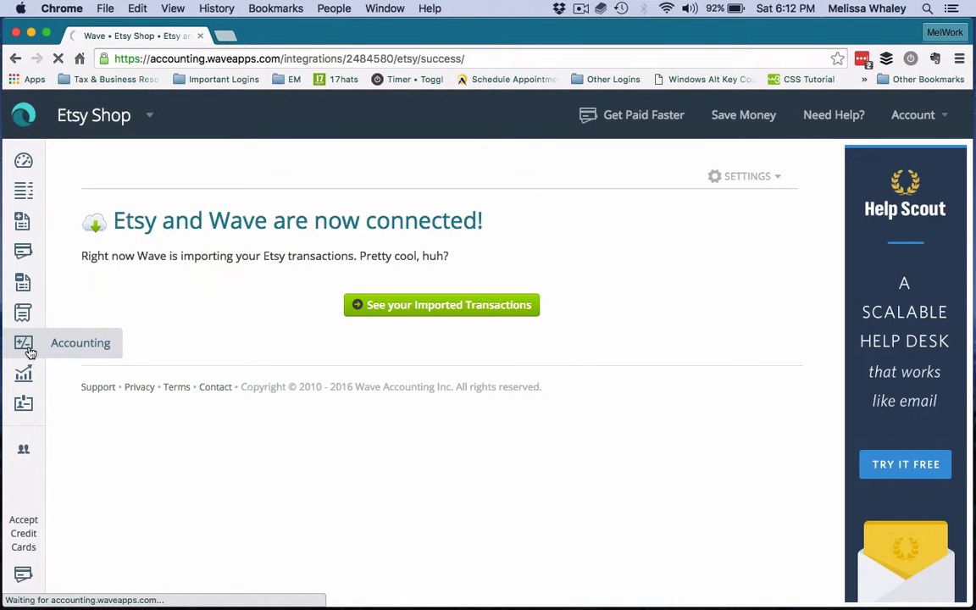
# Show the chart of accounts and start adding an account, expanding the bank asset types.
pyautogui.click(24, 343)
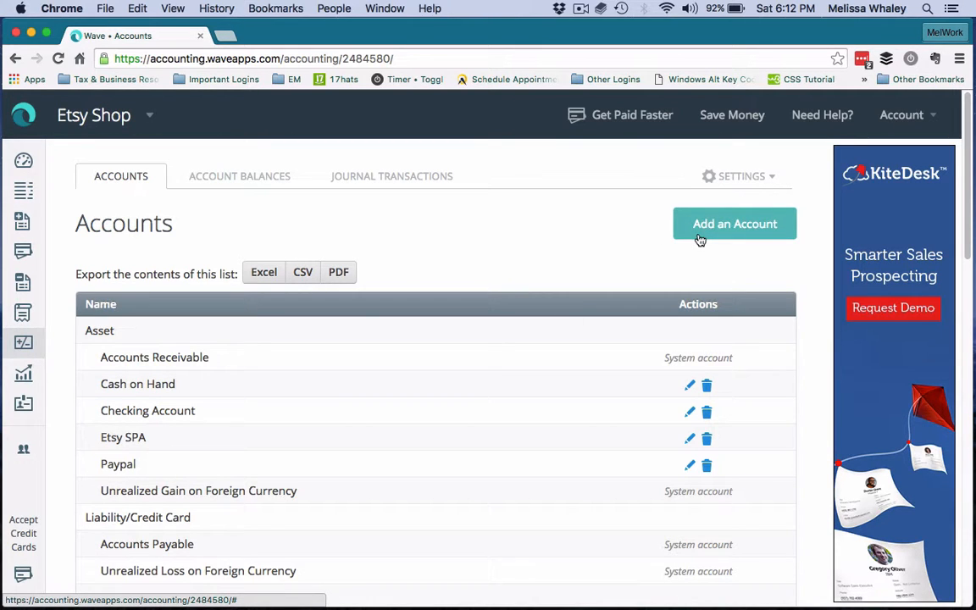
pyautogui.click(734, 223)
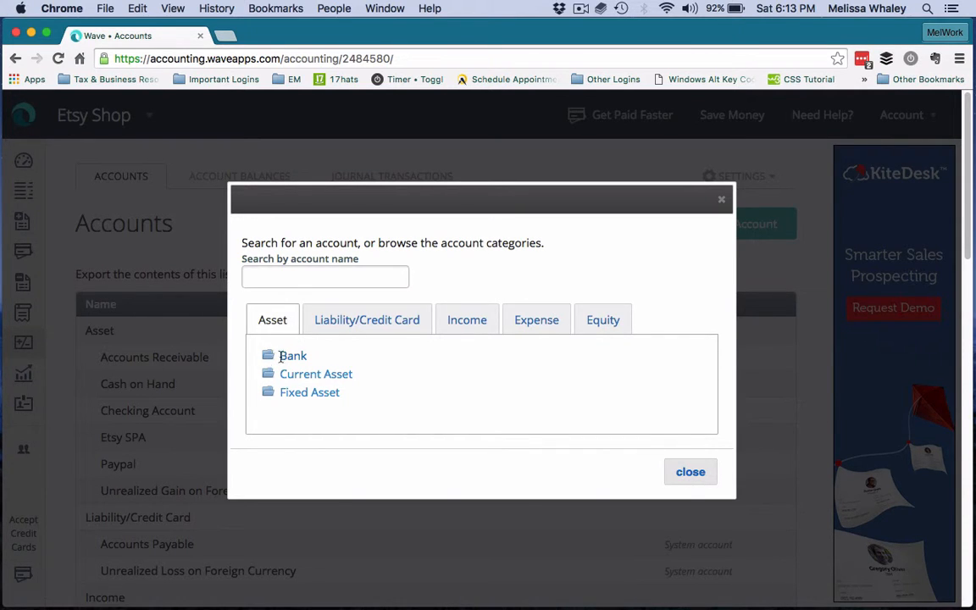
pyautogui.click(292, 356)
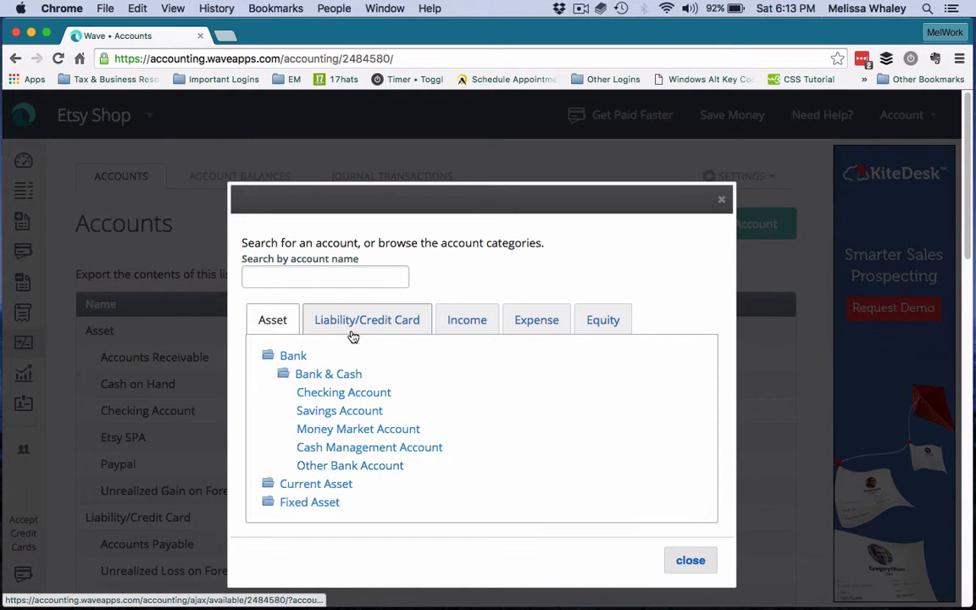
# Browse the Liability, Income and Expense account categories, then dismiss without adding.
pyautogui.click(366, 318)
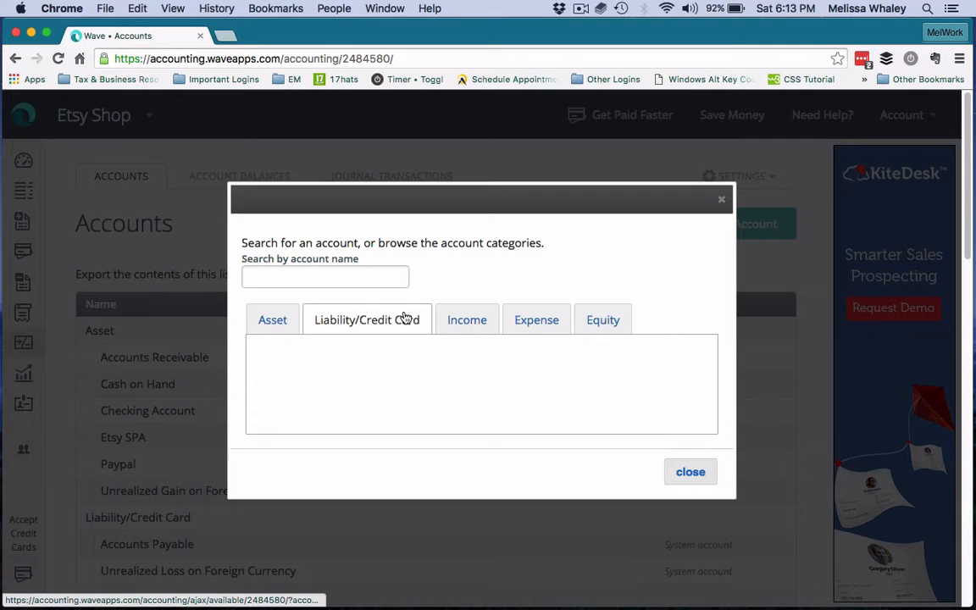
pyautogui.click(366, 318)
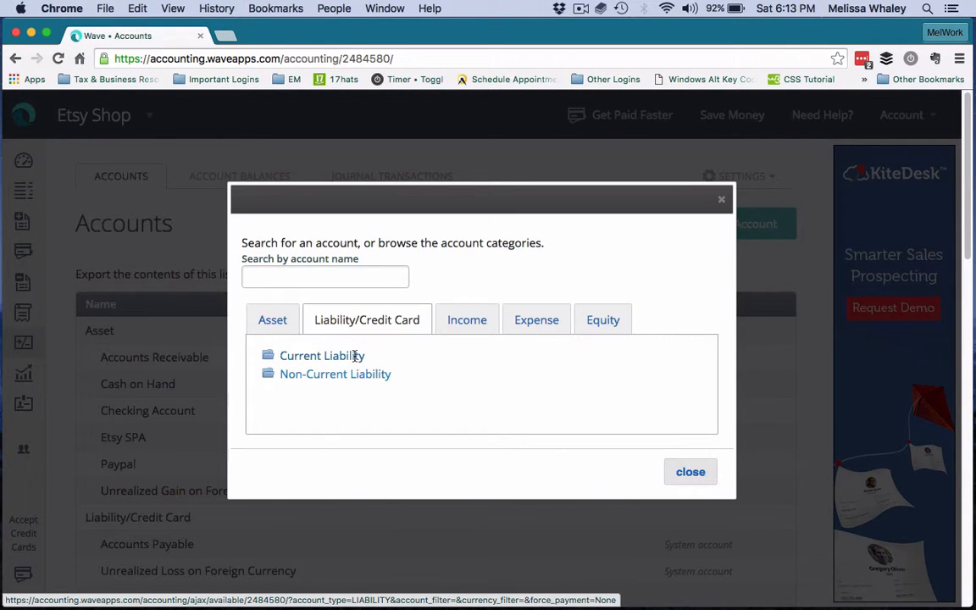
pyautogui.click(322, 356)
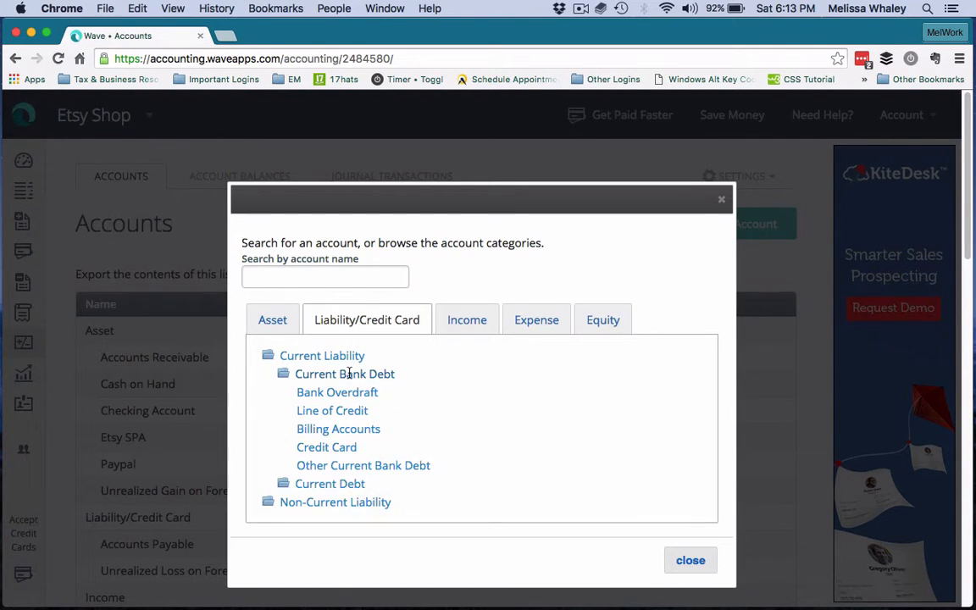
pyautogui.moveTo(556, 505)
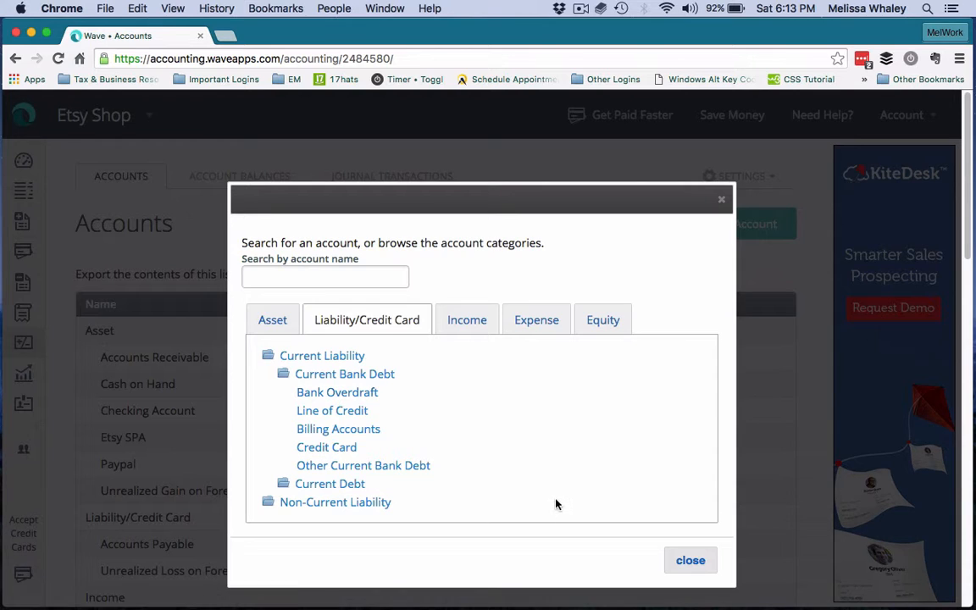
pyautogui.click(468, 319)
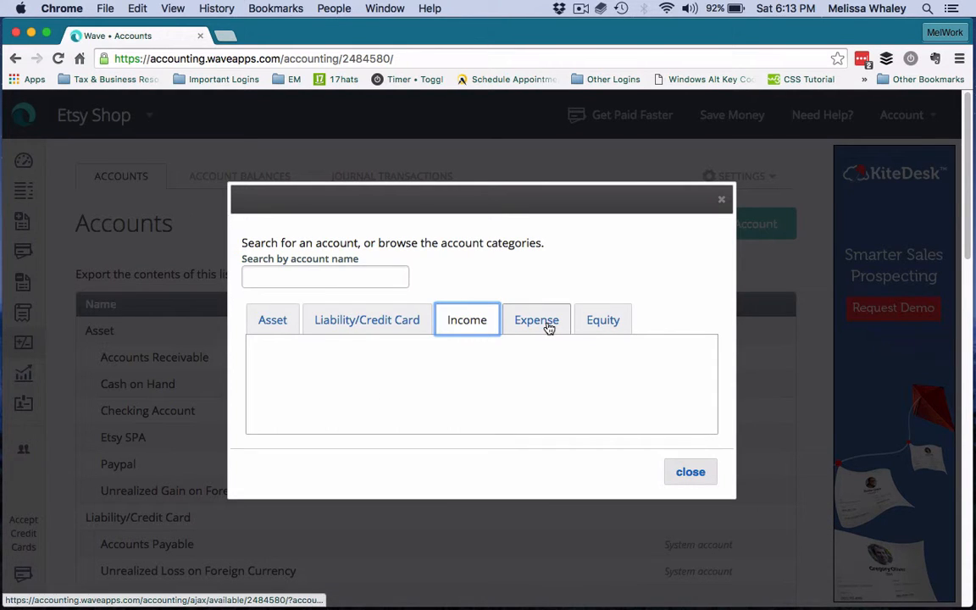
pyautogui.click(536, 319)
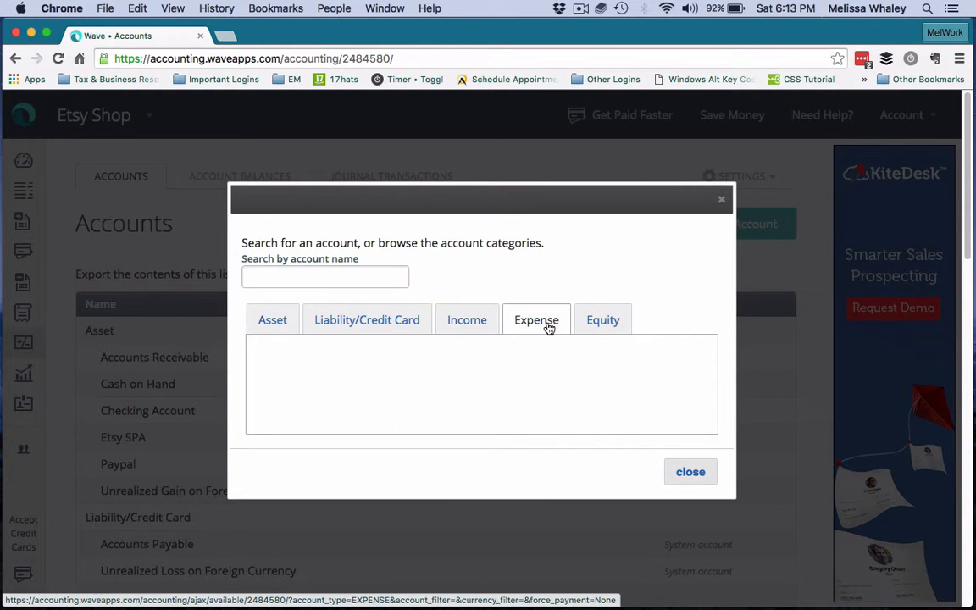
pyautogui.click(690, 472)
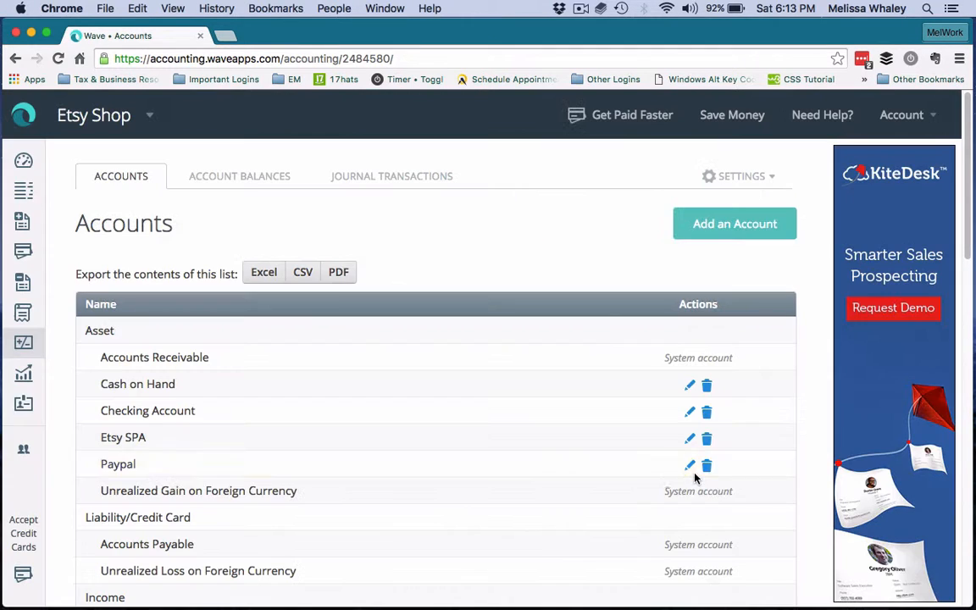
pyautogui.moveTo(417, 464)
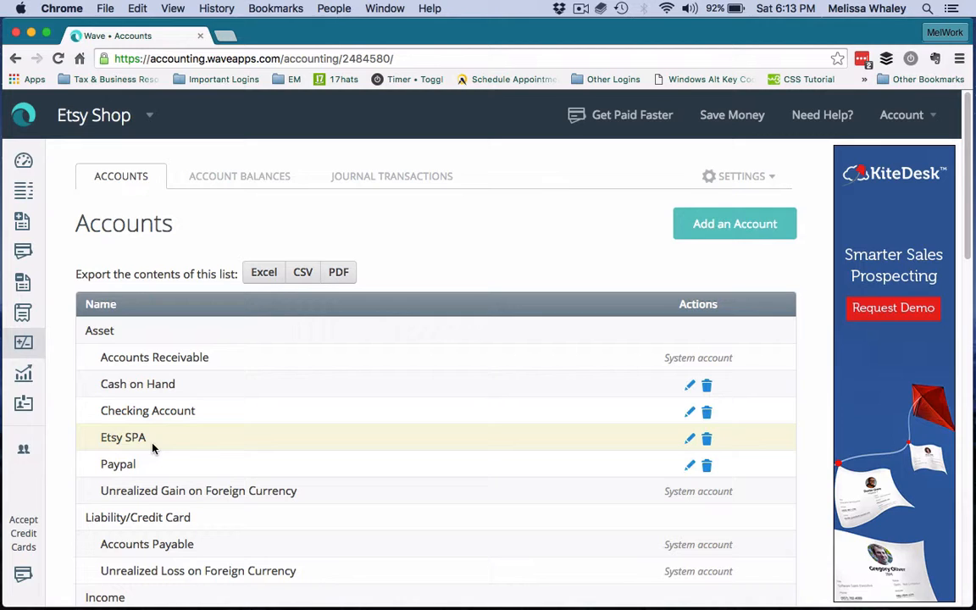
pyautogui.moveTo(498, 268)
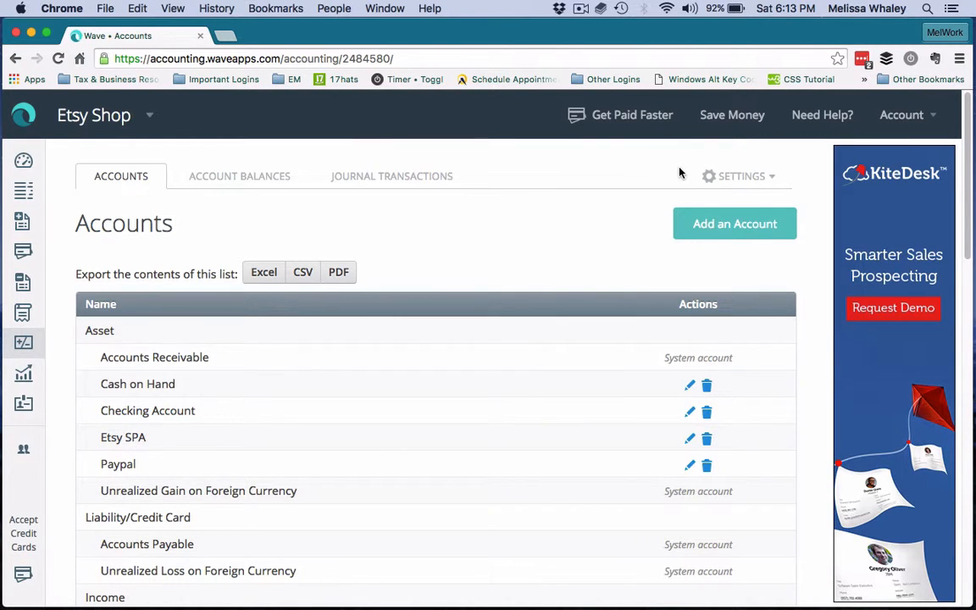
# Go to the Integrations page via the Account menu, showing Etsy connected.
pyautogui.click(901, 116)
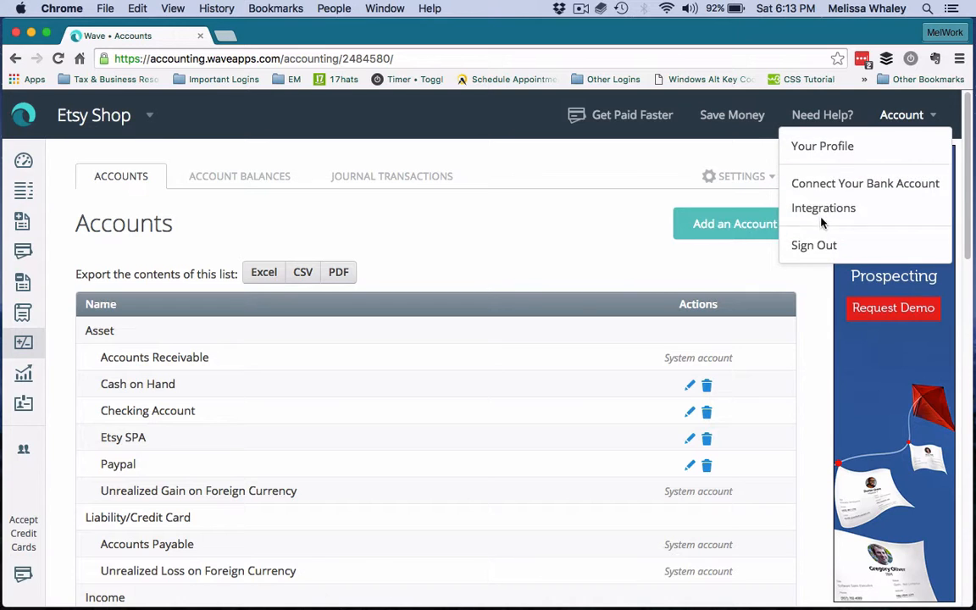
pyautogui.click(824, 206)
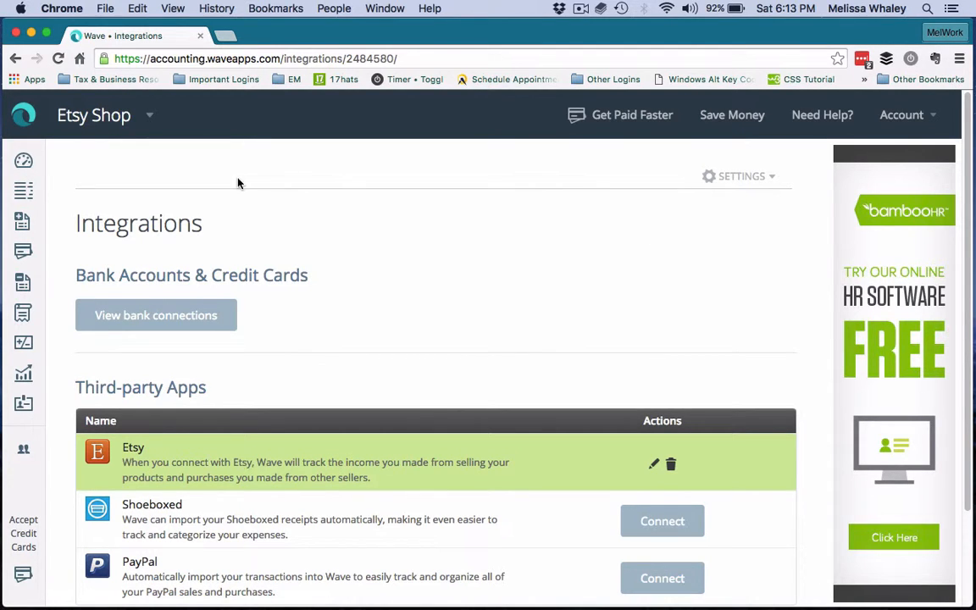
pyautogui.click(24, 190)
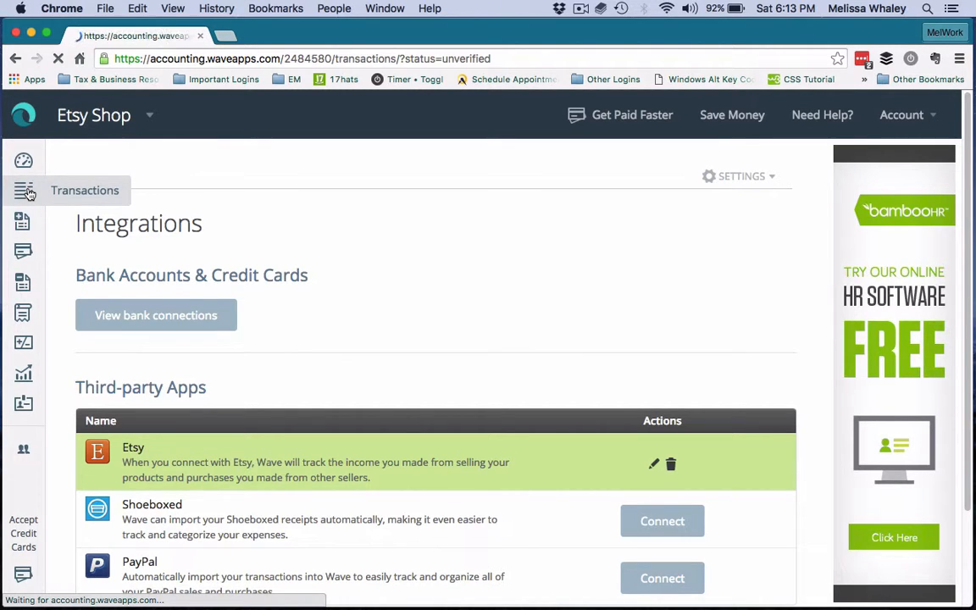
# Show the Transactions list with the Status filter set to All after the import succeeds.
pyautogui.click(24, 189)
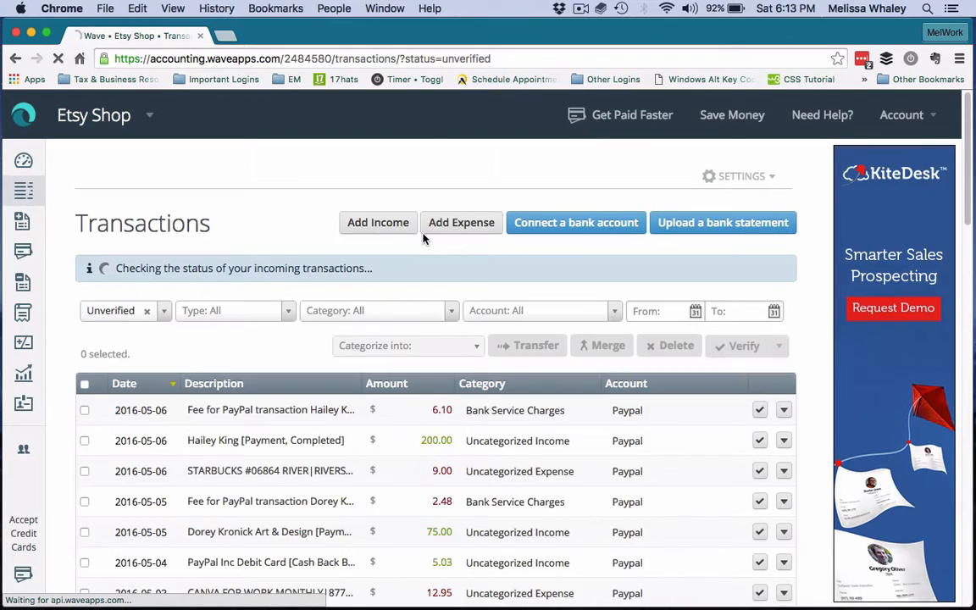
pyautogui.scroll(-3)
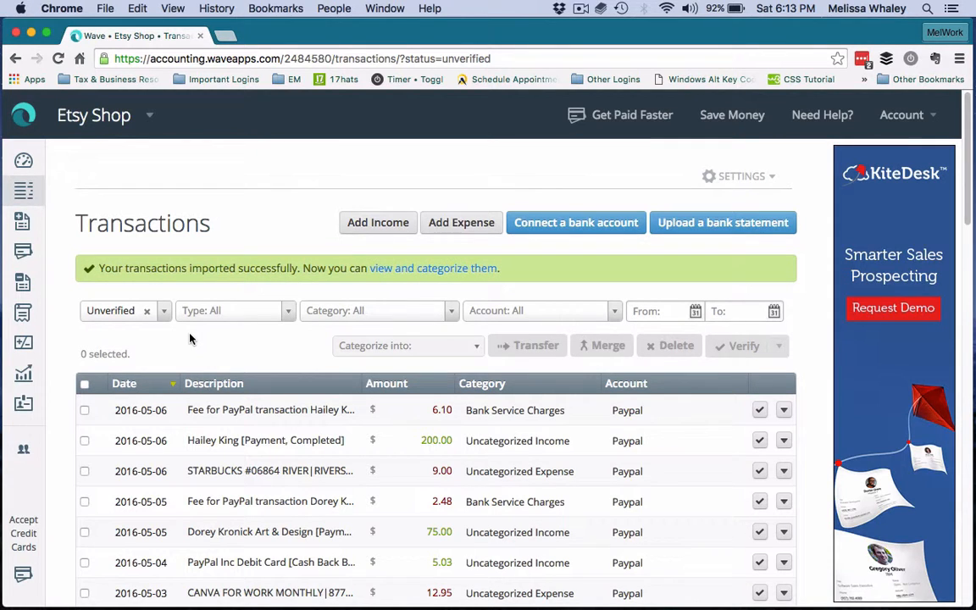
pyautogui.moveTo(271, 330)
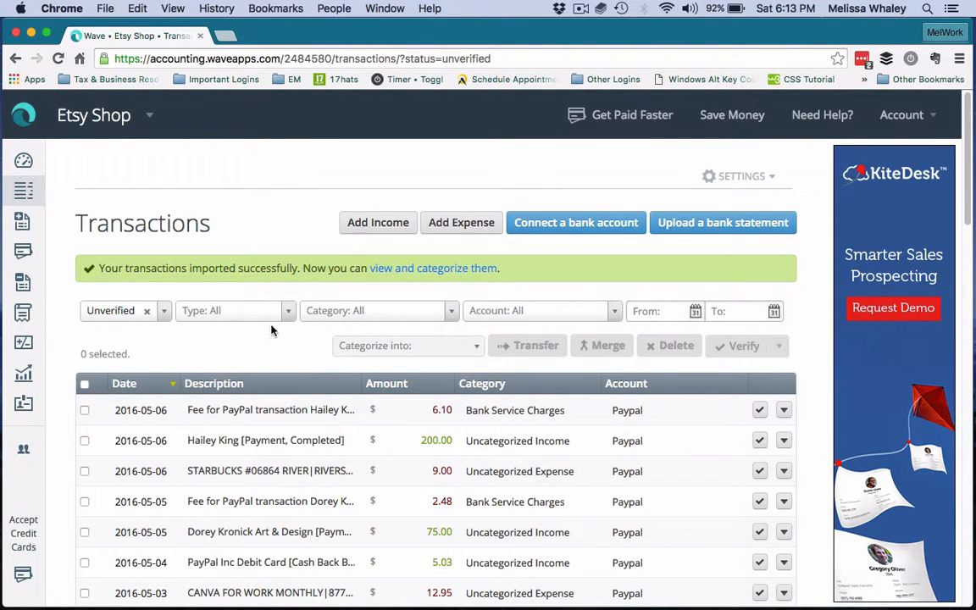
pyautogui.moveTo(156, 358)
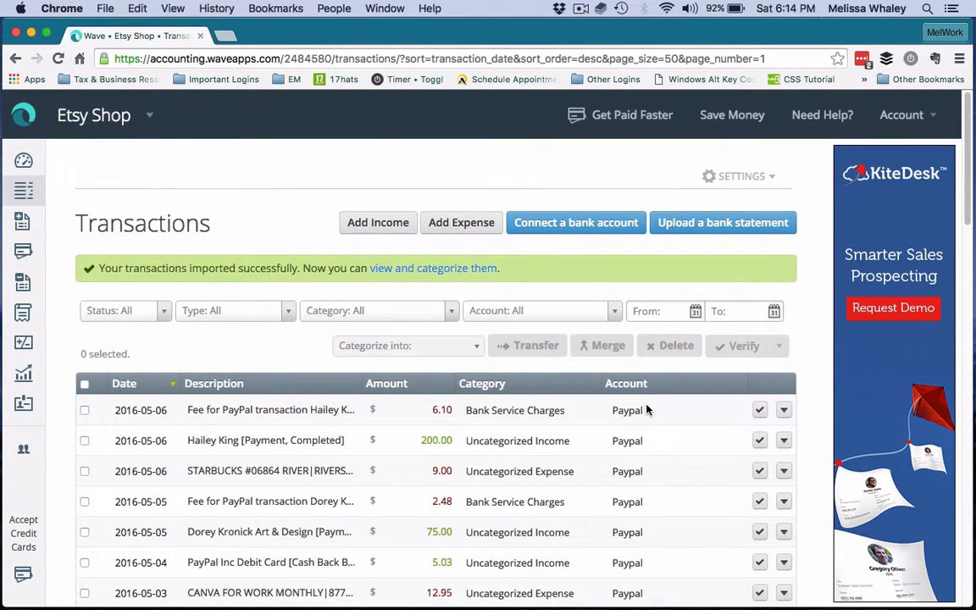
pyautogui.moveTo(105, 330)
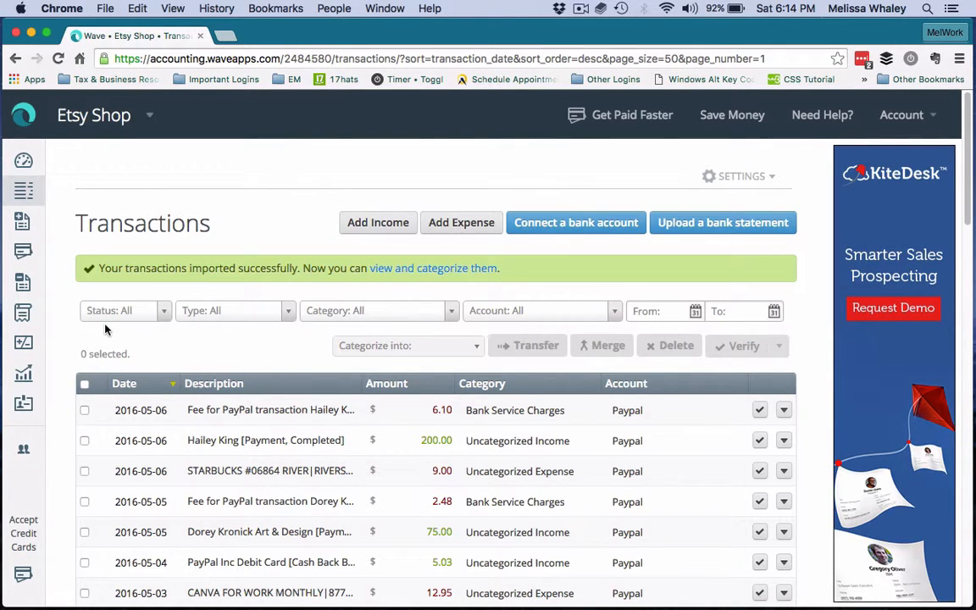
pyautogui.click(581, 9)
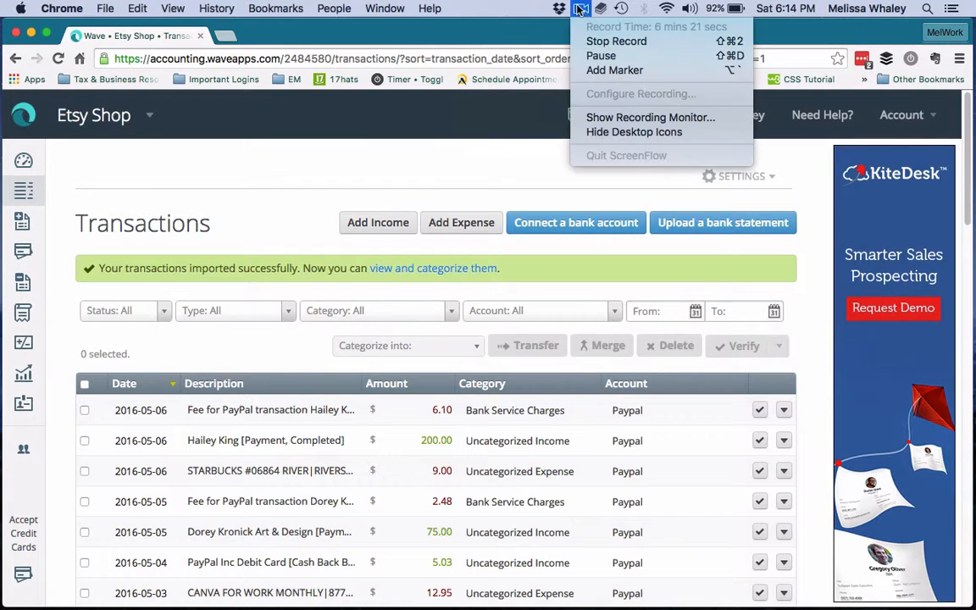